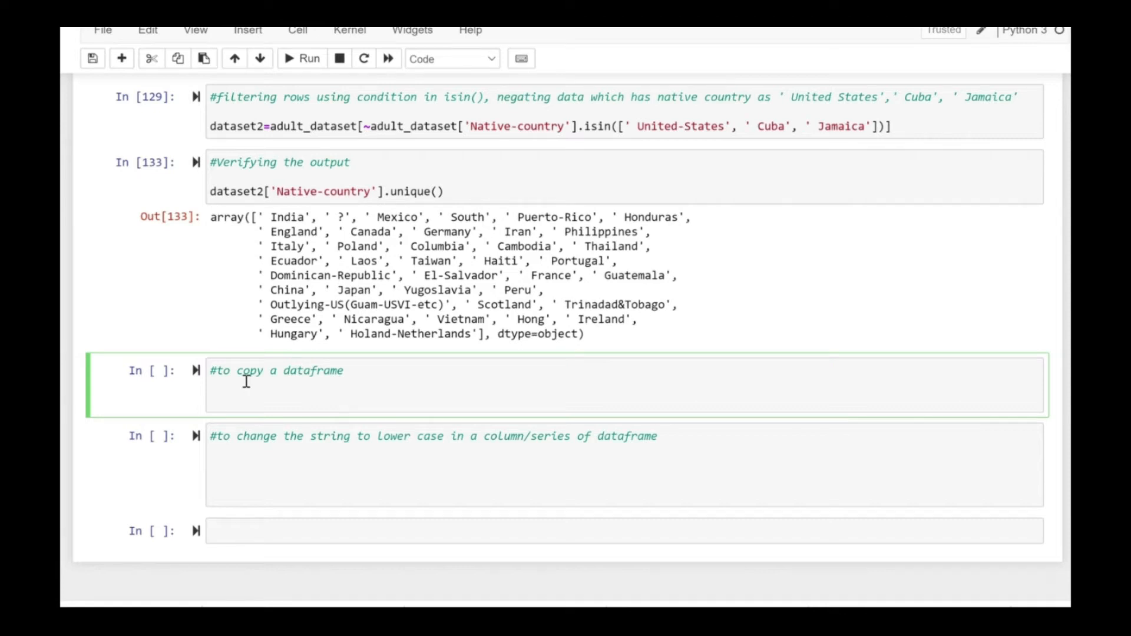
# Write adult_dataset1=adult_dataset.copy() under the '#to copy a dataframe' comment and run it
pyautogui.write('adult')
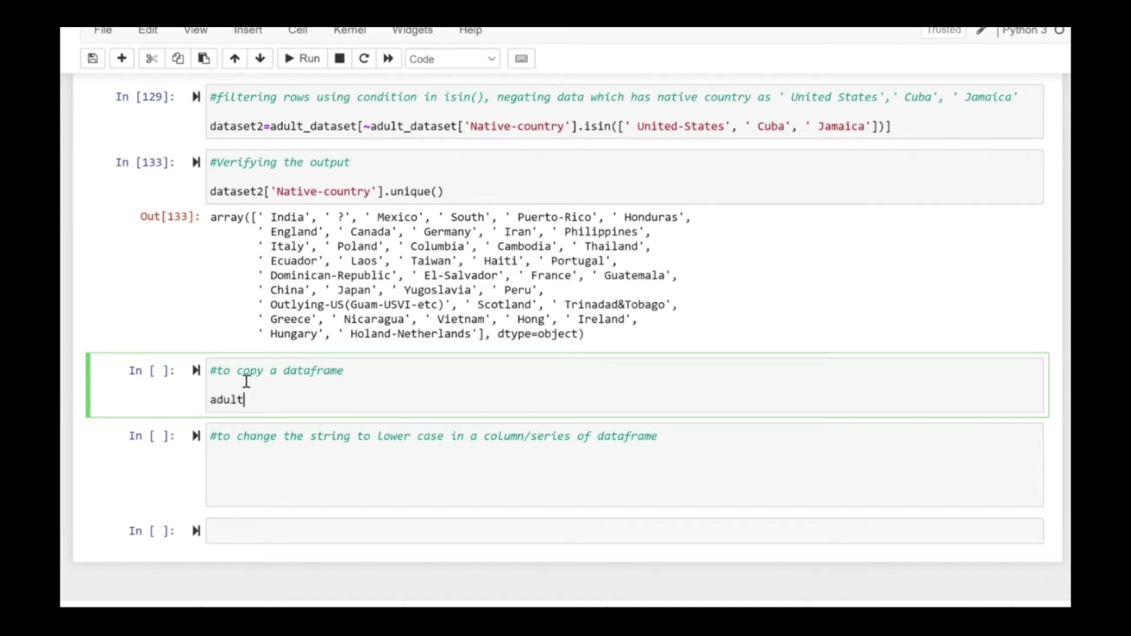
pyautogui.write('_dataset1')
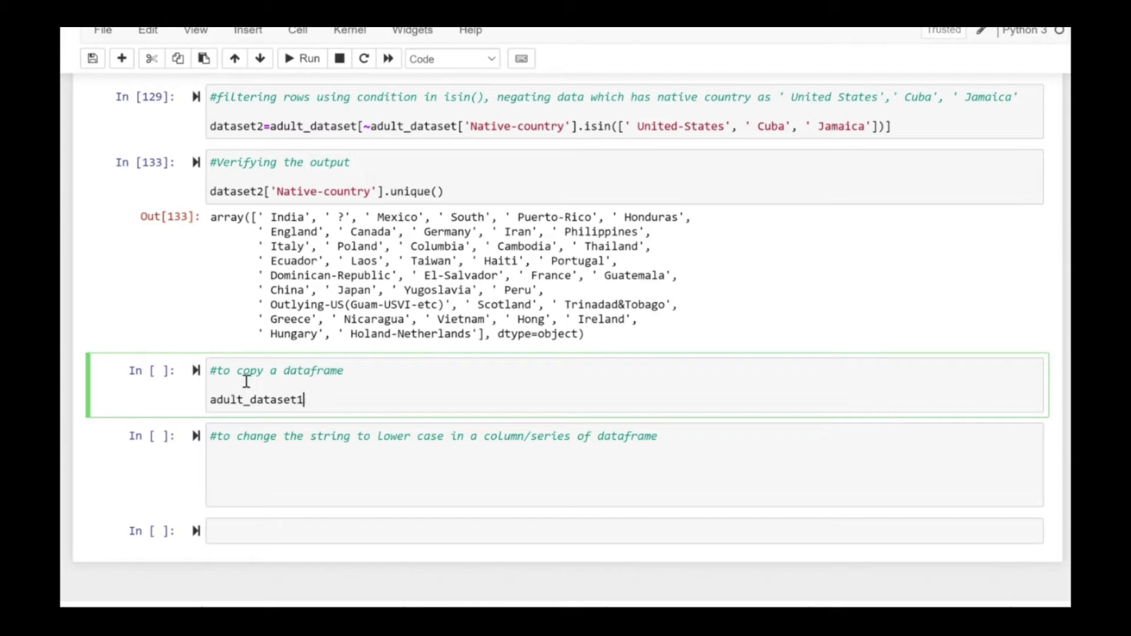
pyautogui.write('=adult_')
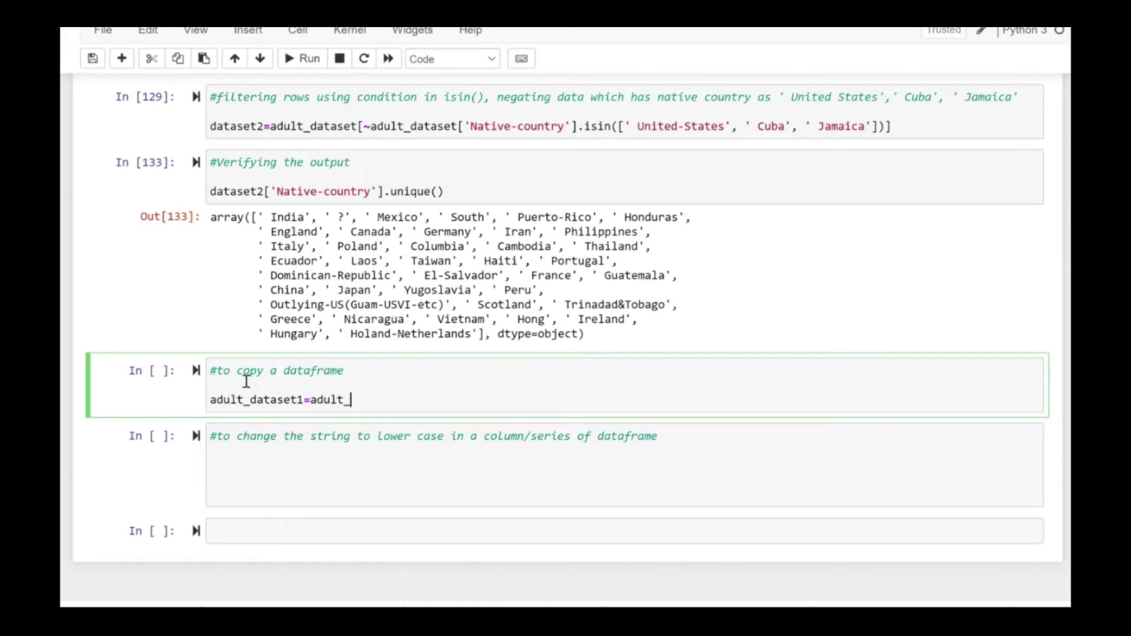
pyautogui.write('dataset')
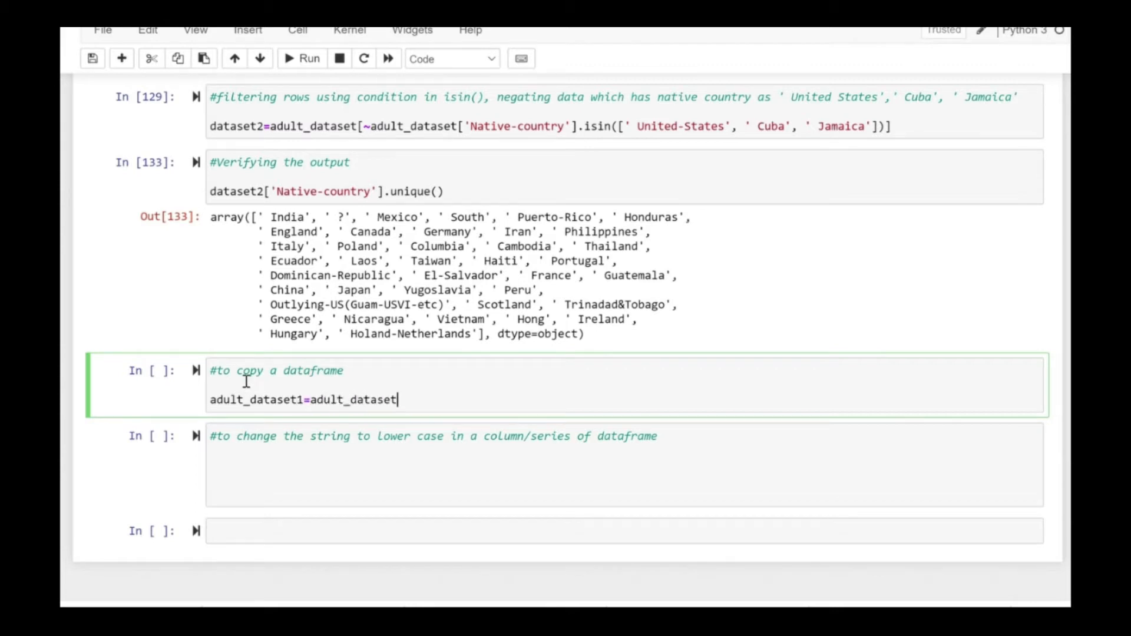
pyautogui.write('.copy()')
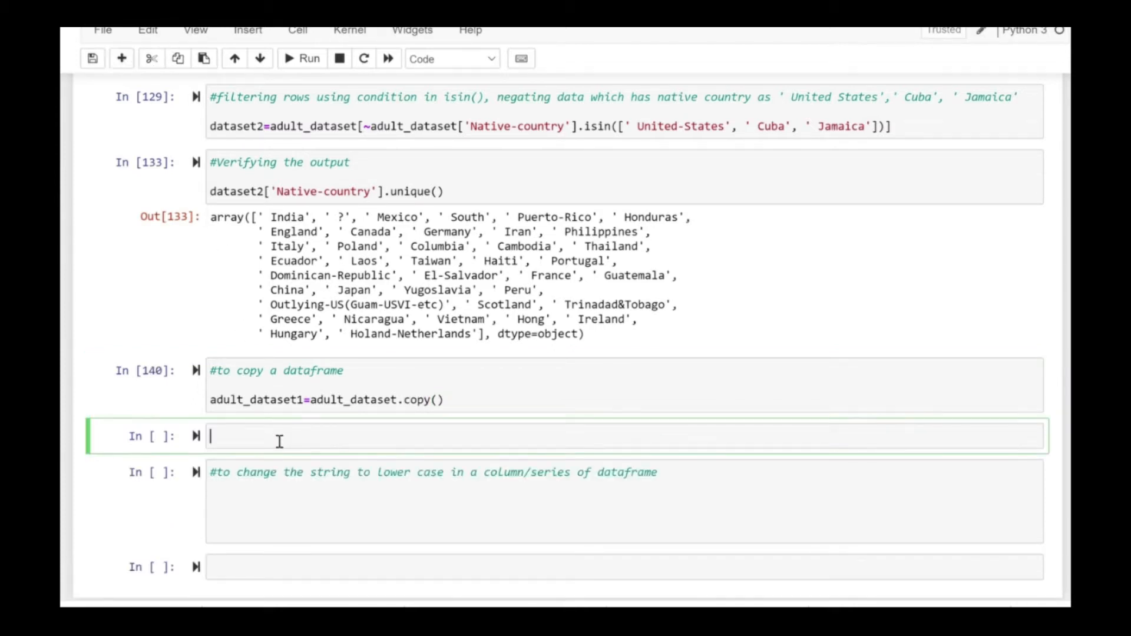
# Run adult_dataset.head() to show the first five rows and save the notebook
pyautogui.write('adult_dataset.head(')
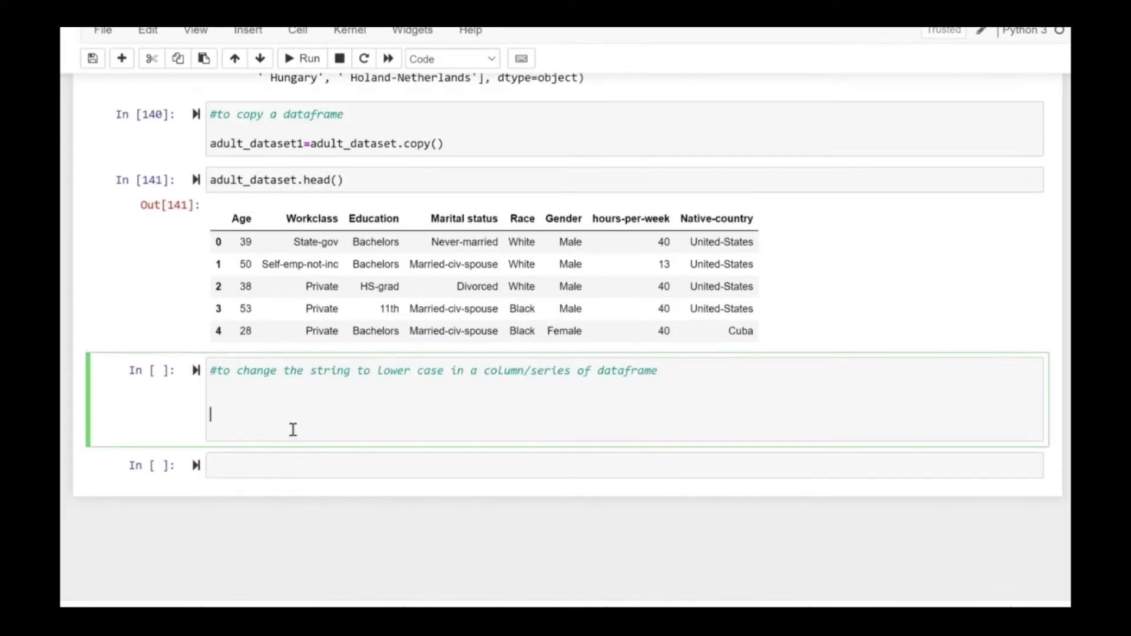
pyautogui.press('ctrl+s')
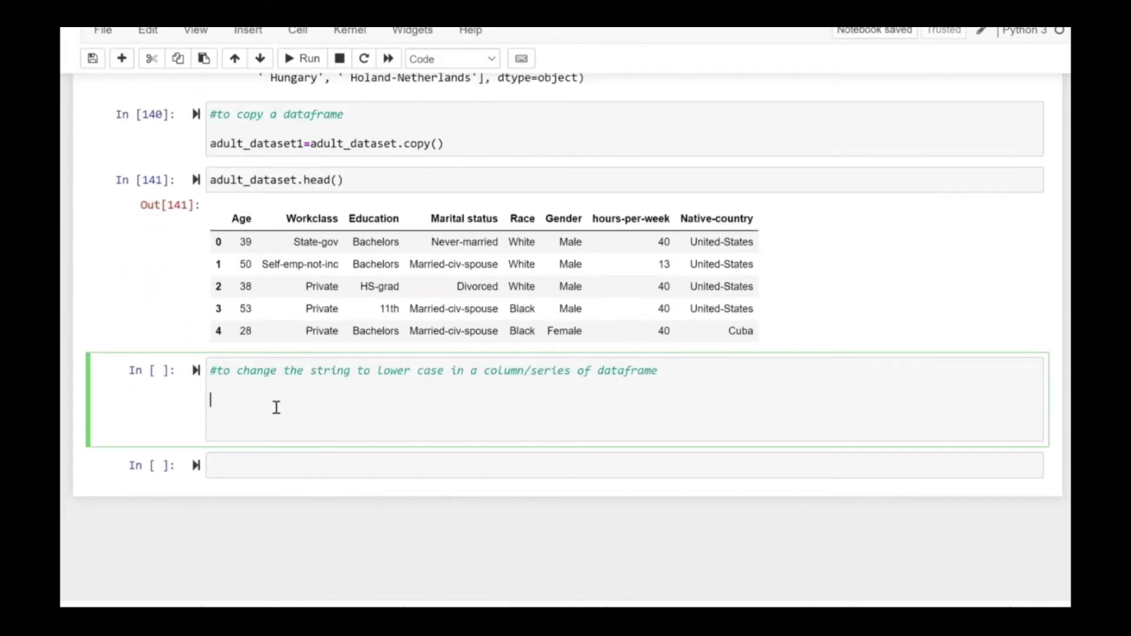
# Assign adult_dataset1['Marital status'].str.lower() back to the column and show adult_dataset1.head()
pyautogui.write('adult_datas')
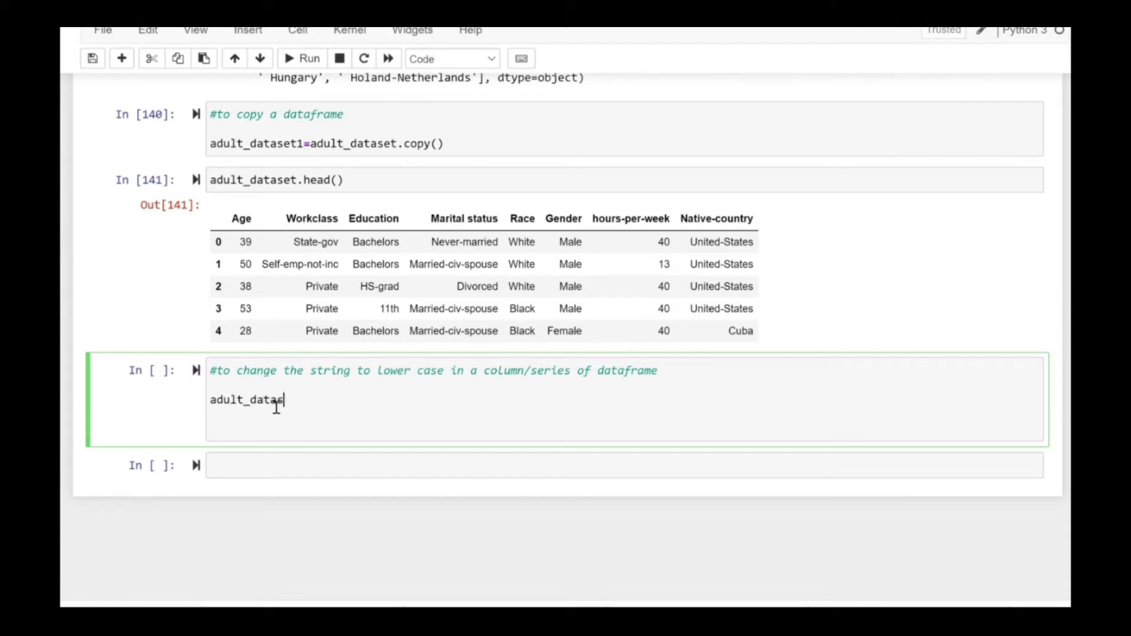
pyautogui.write("et1['']")
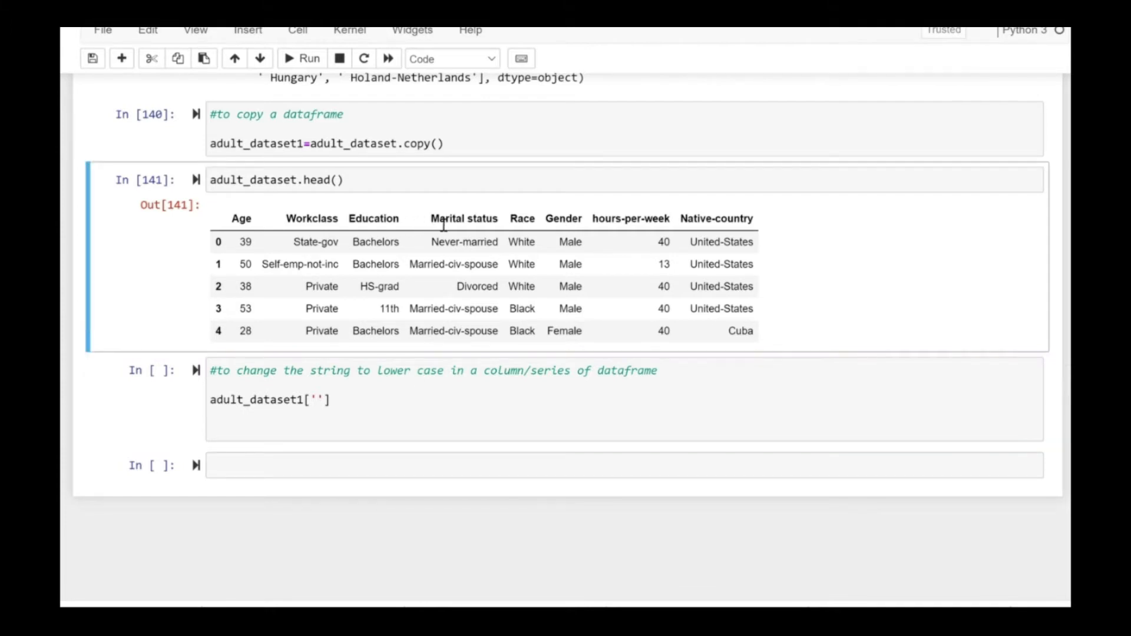
pyautogui.doubleClick(464, 218)
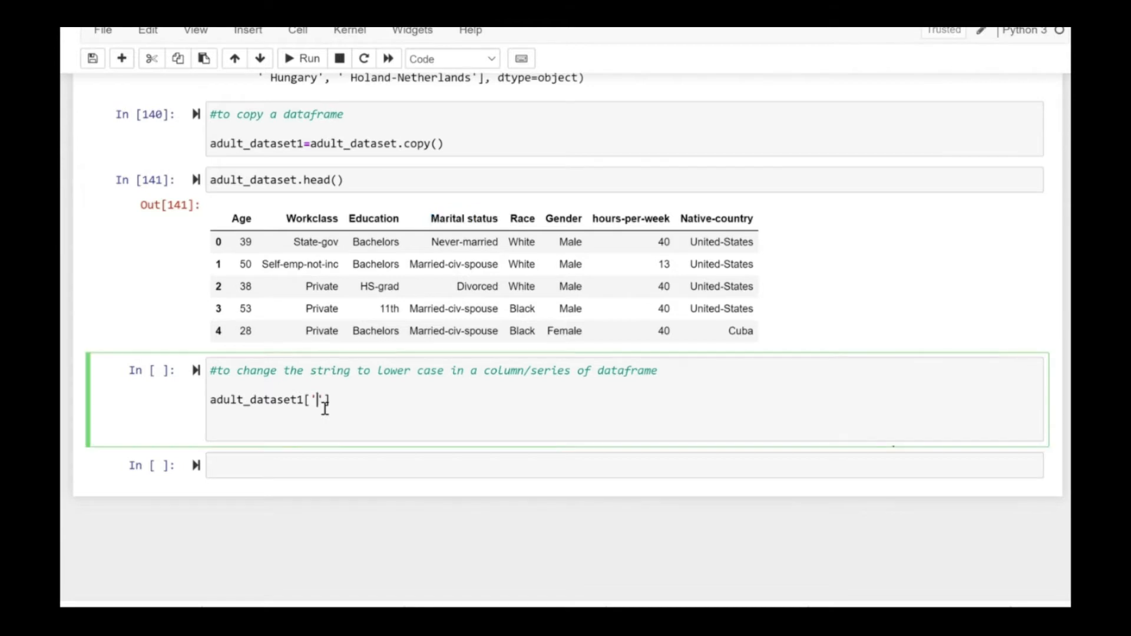
pyautogui.write('Marital status')
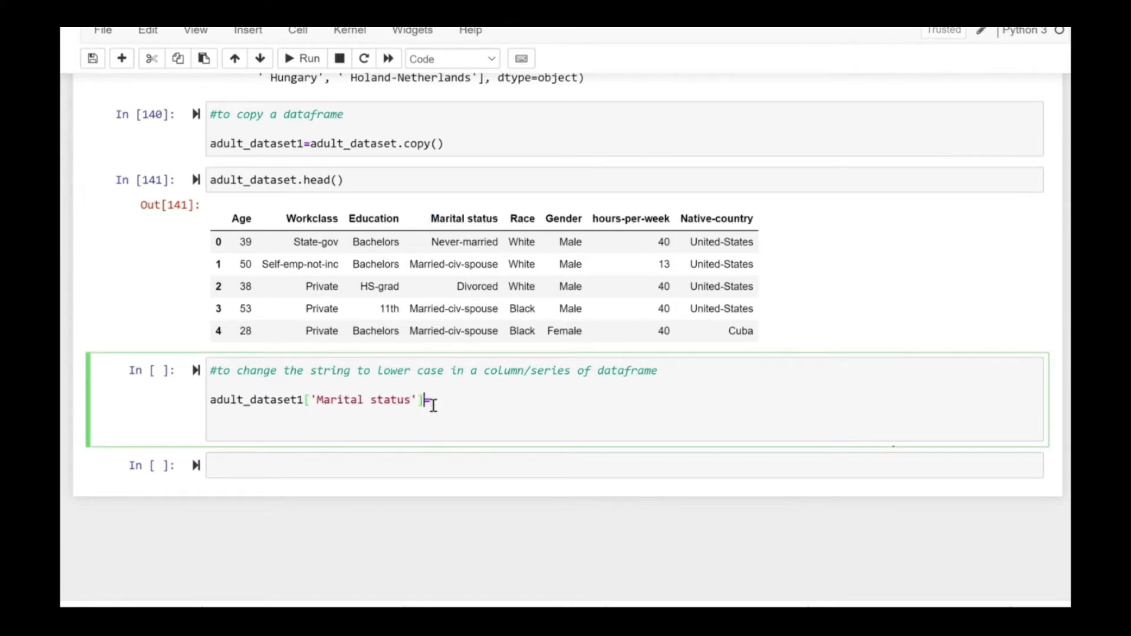
pyautogui.write('=')
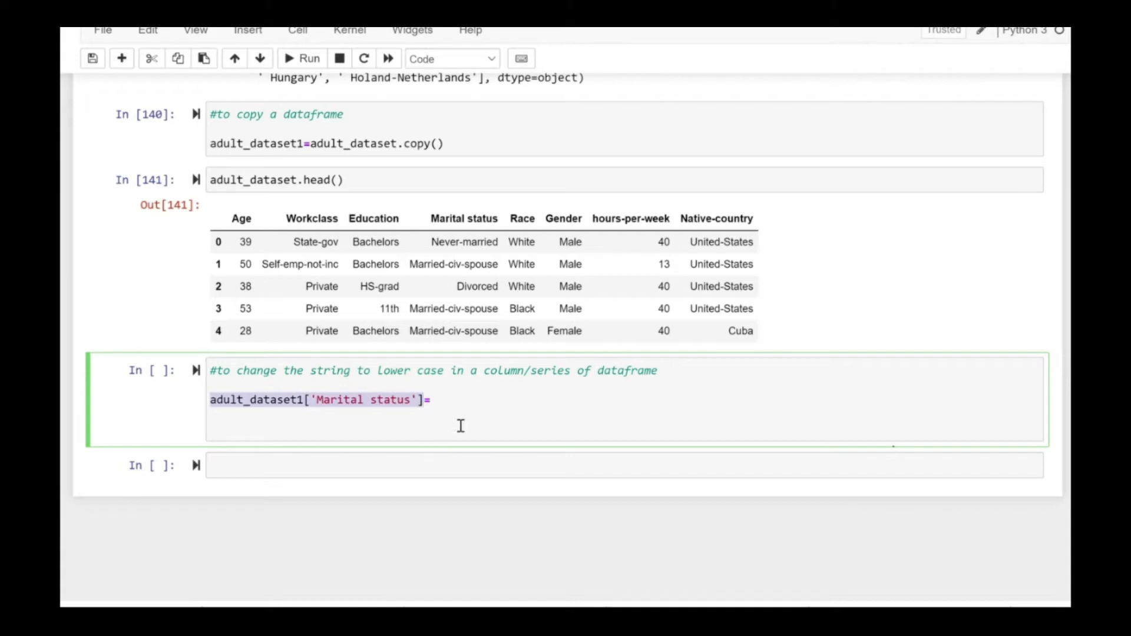
pyautogui.write("adult_dataset1['Marital status']")
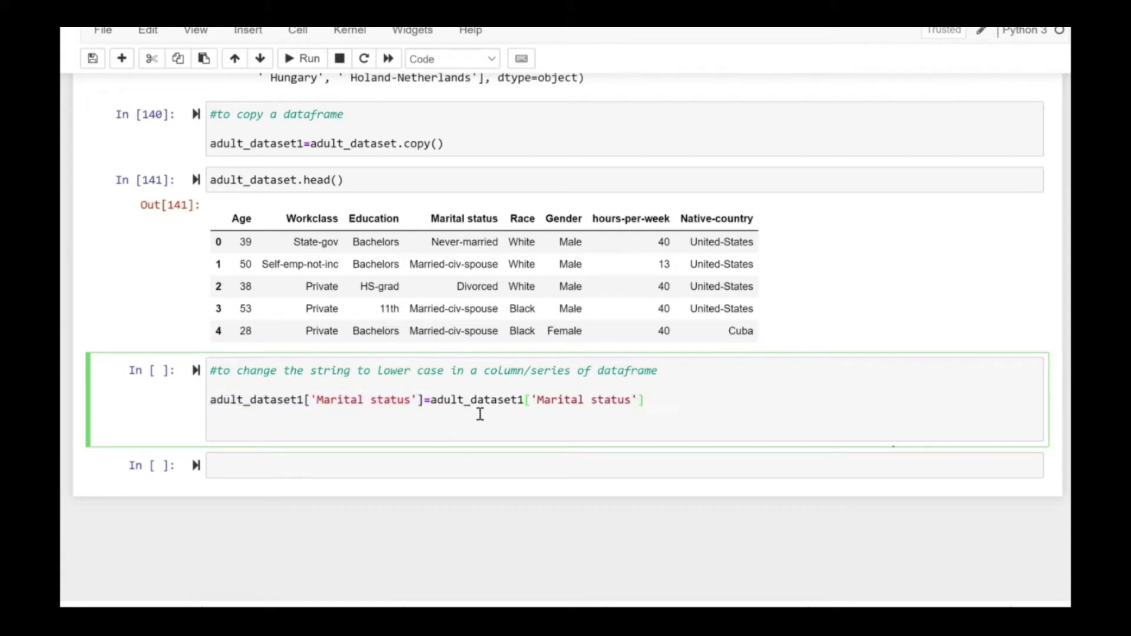
pyautogui.write('.str.lower(')
pyautogui.click(624, 179)
pyautogui.write('1')
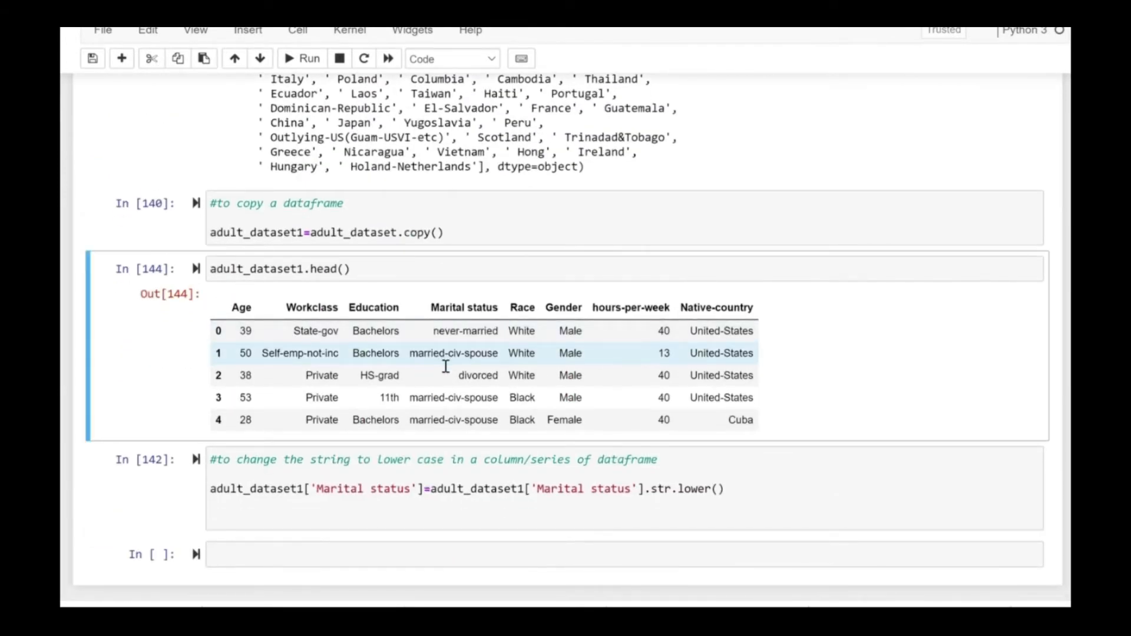
pyautogui.doubleClick(436, 397)
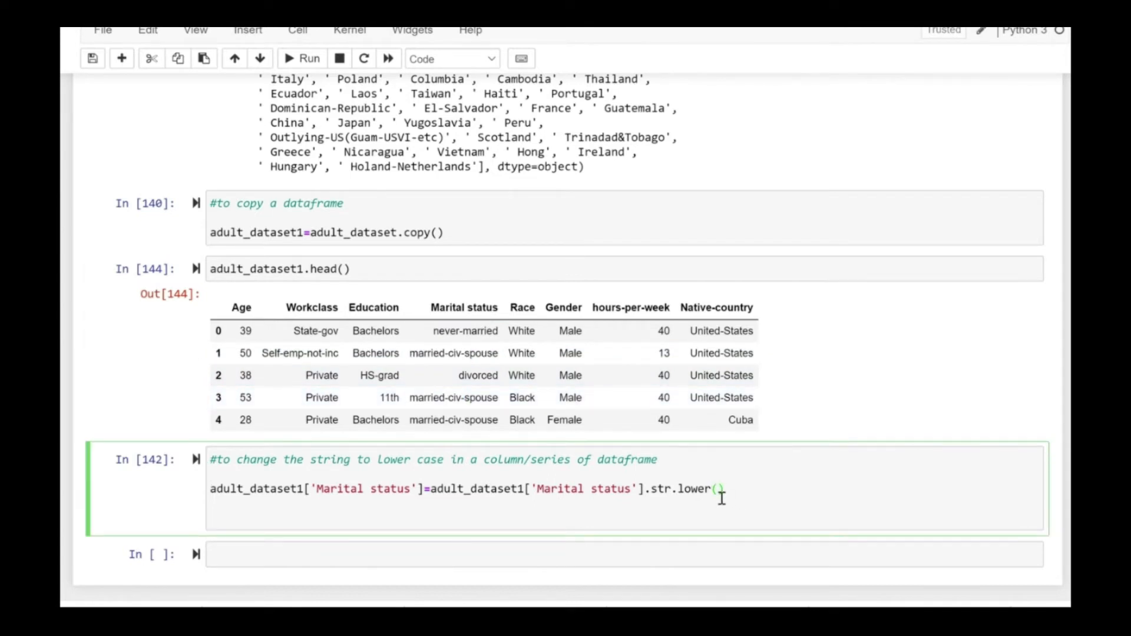
# Duplicate the lowercase cell as a .str.upper() version, run it and rerun head()
pyautogui.tripleClick(468, 488)
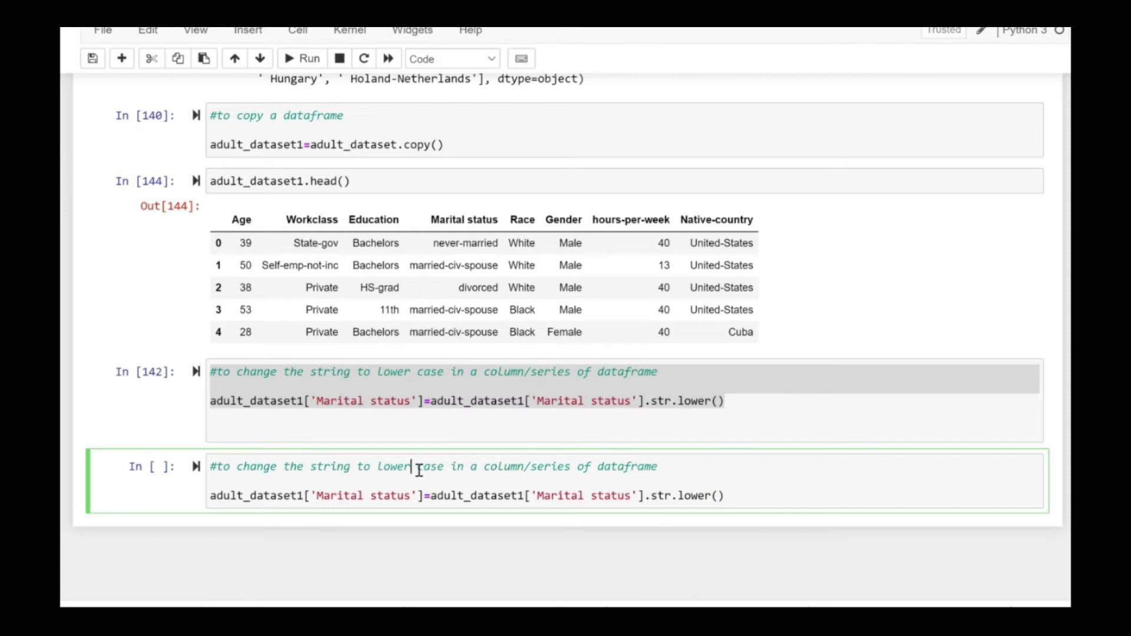
pyautogui.write('u')
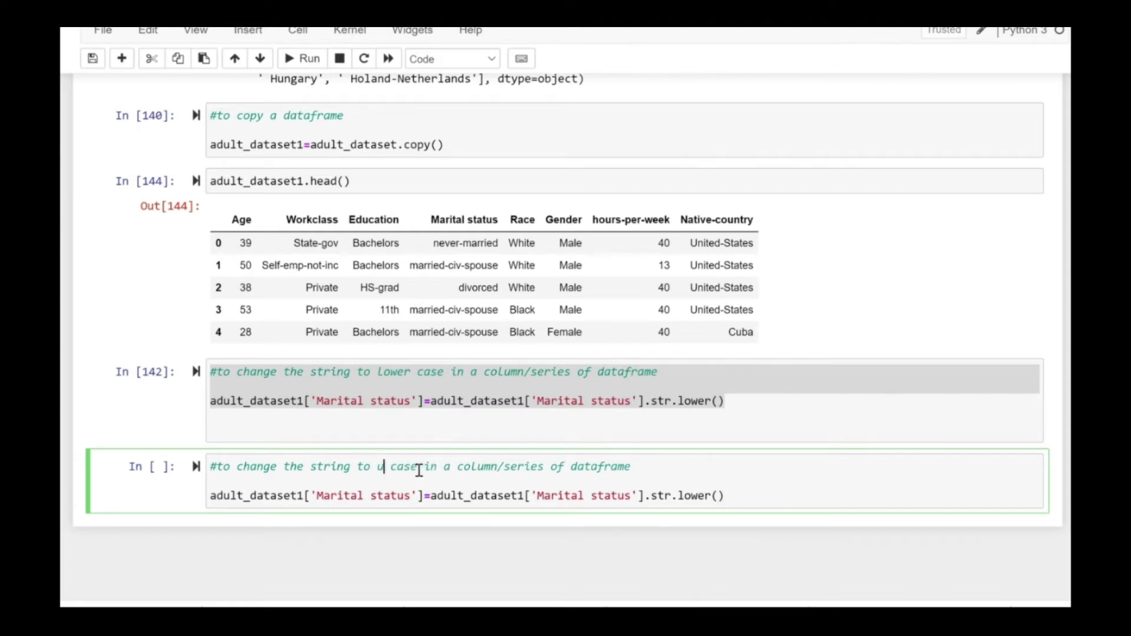
pyautogui.write('pper')
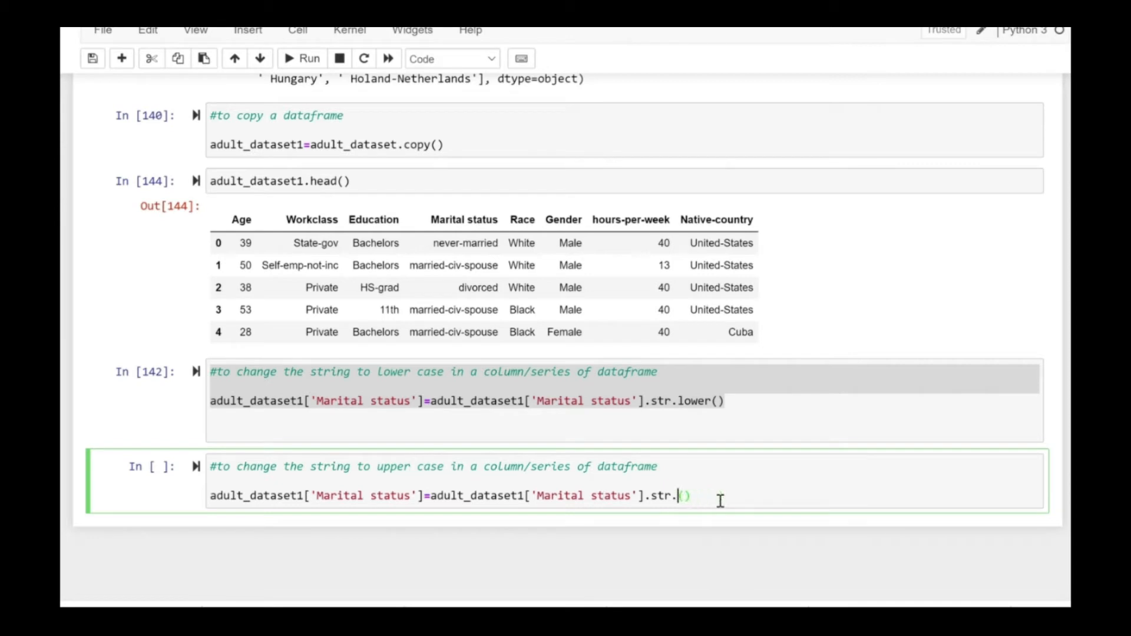
pyautogui.write('upper')
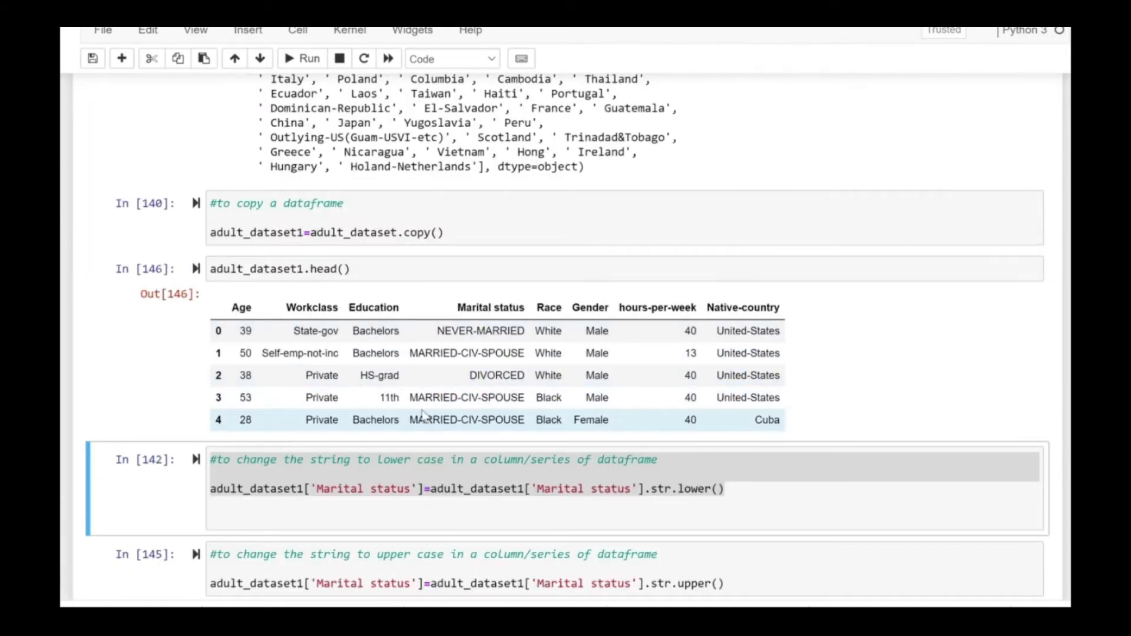
pyautogui.scroll(-3)
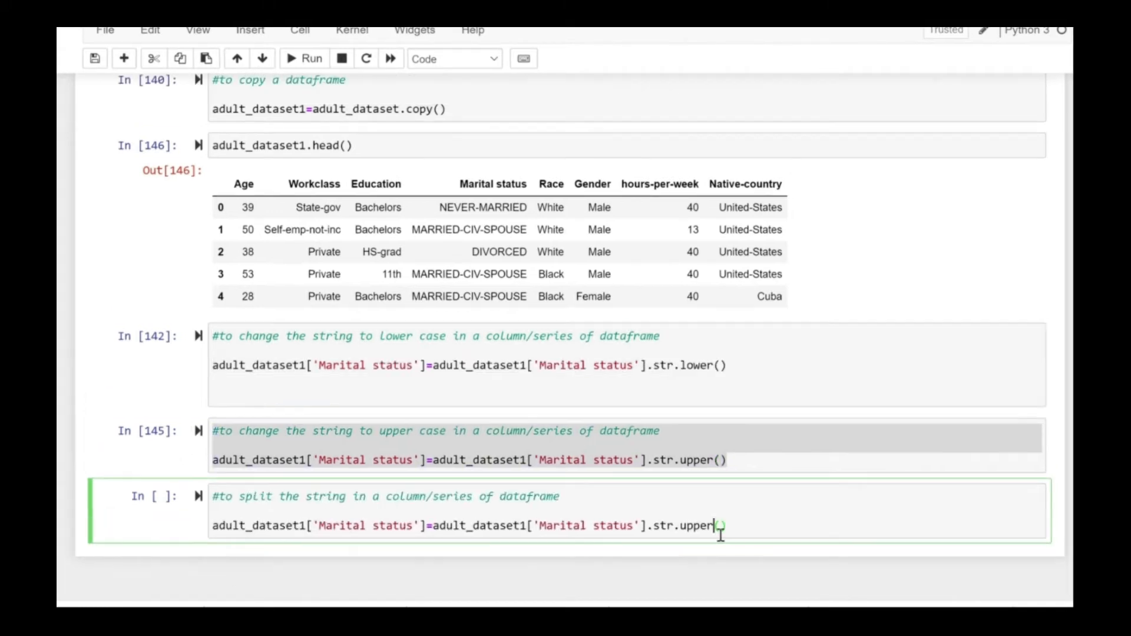
# Change the copied line to .str.split("-") on Marital status and run it with head()
pyautogui.press('BackSpace')
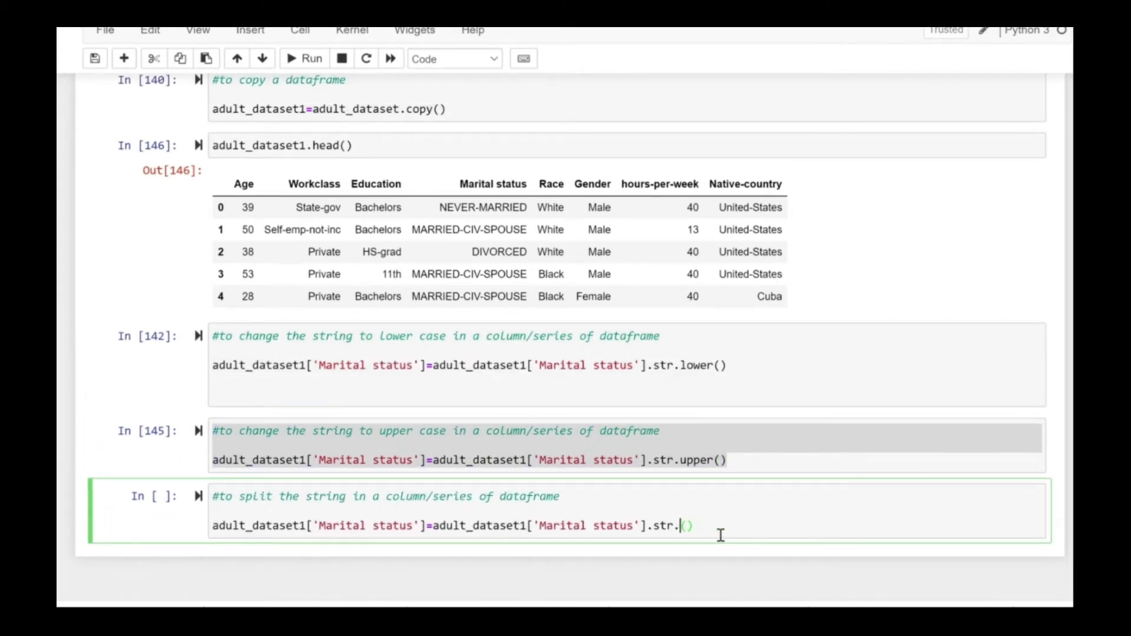
pyautogui.write('split')
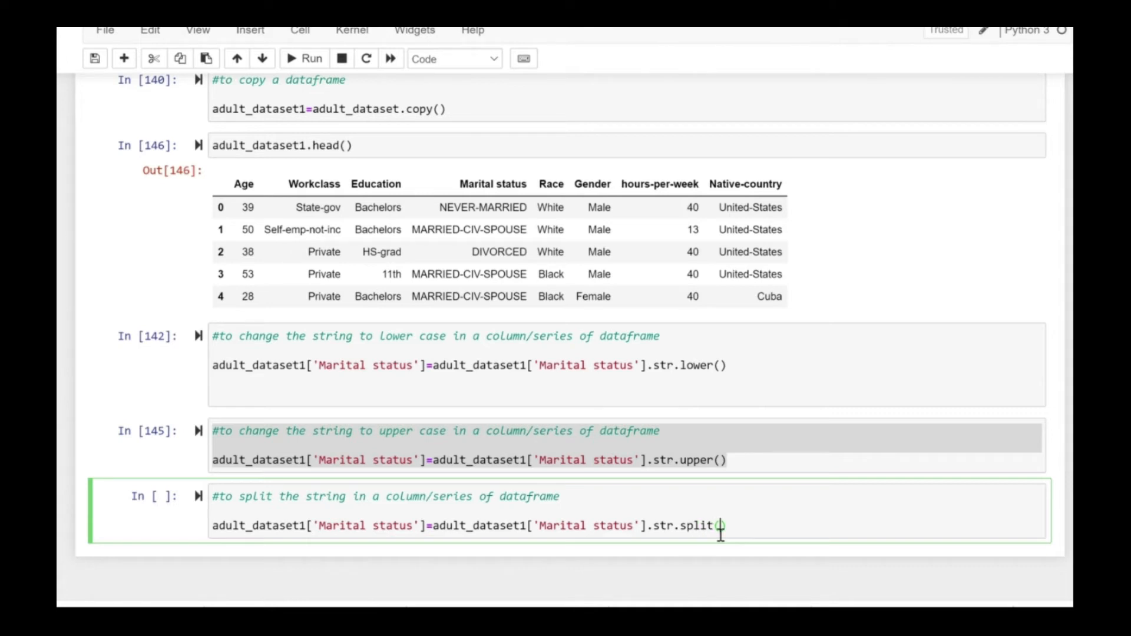
pyautogui.write('"')
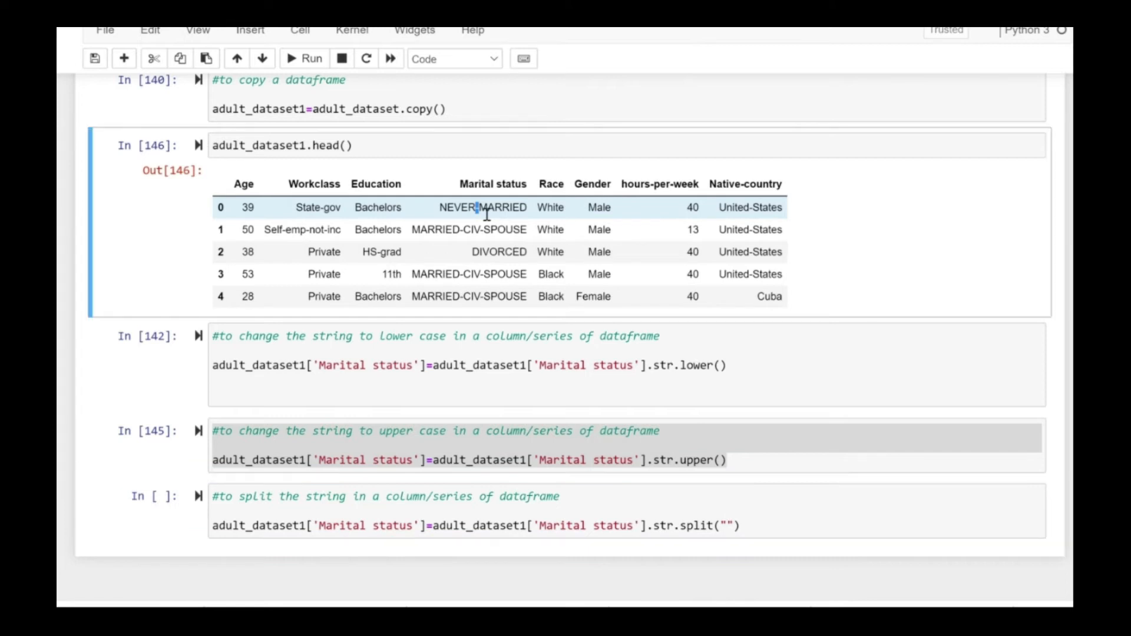
pyautogui.moveTo(734, 533)
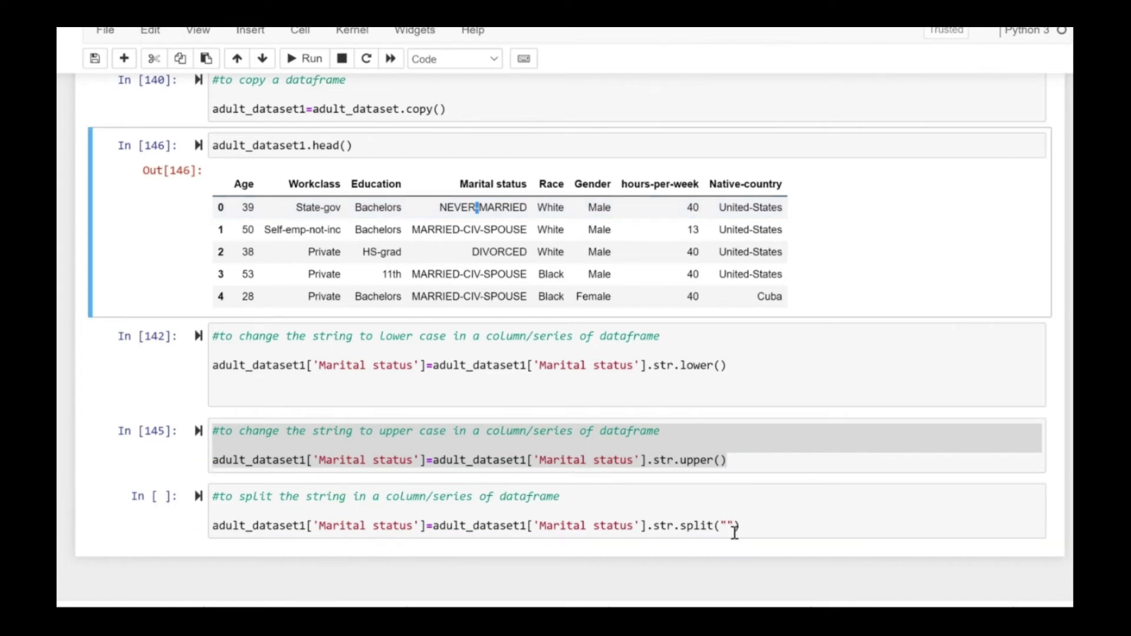
pyautogui.click(727, 525)
pyautogui.write('-')
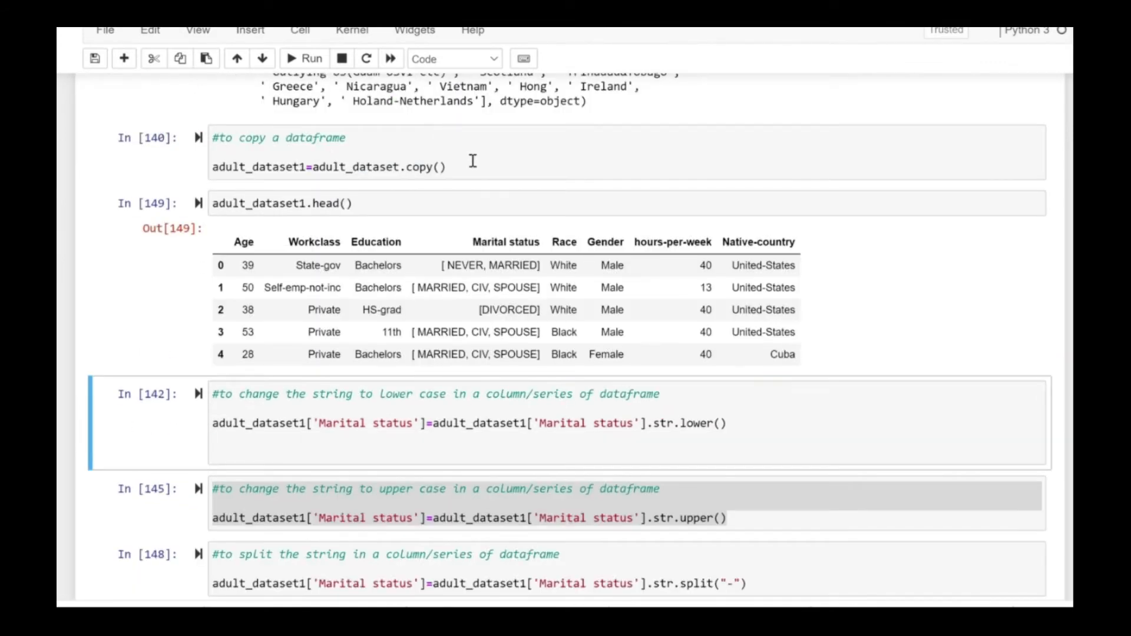
pyautogui.moveTo(465, 187)
pyautogui.write("#to replace '-' in string of  a column/series of dataframe")
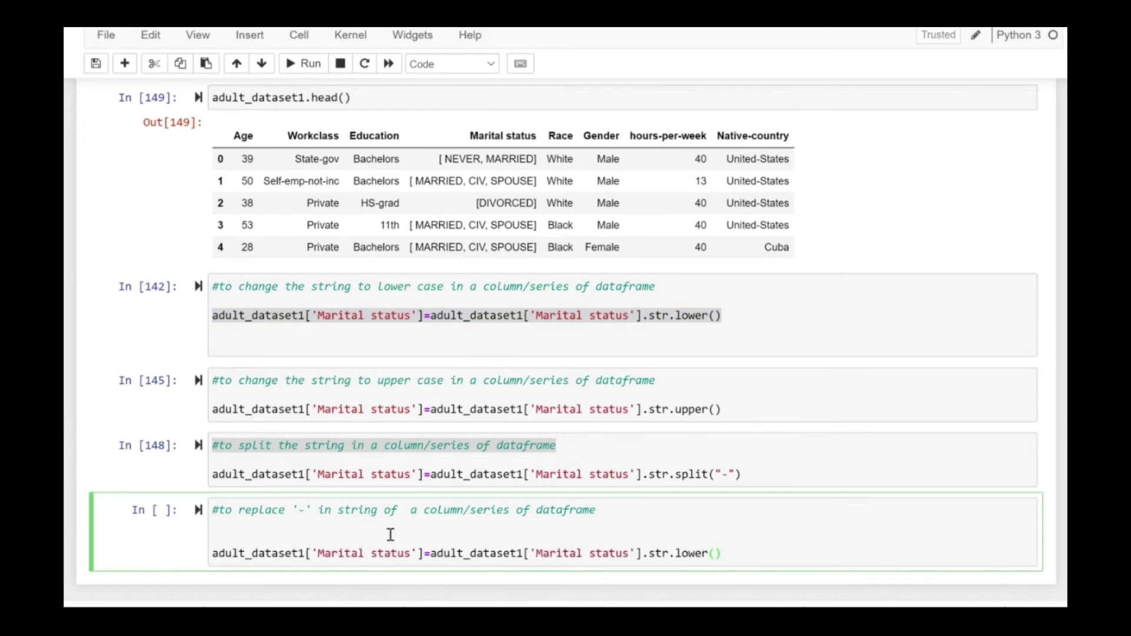
pyautogui.moveTo(400, 552)
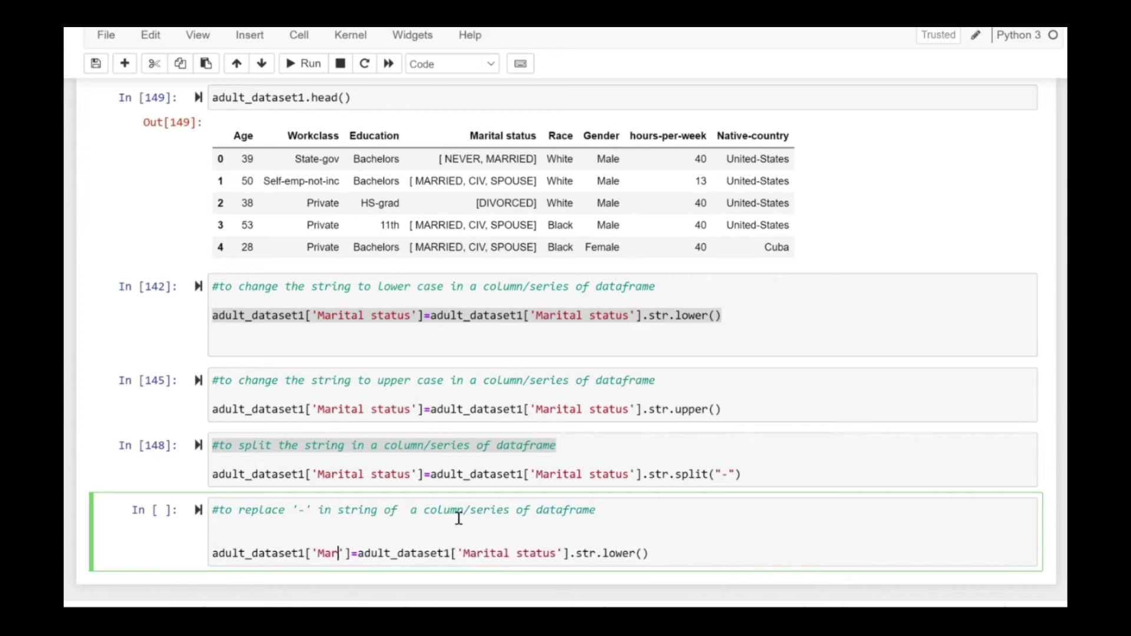
# Rewrite the copied cell as adult_dataset1['Workclass'].str.replace('-',' ') and run it
pyautogui.write('Workcl')
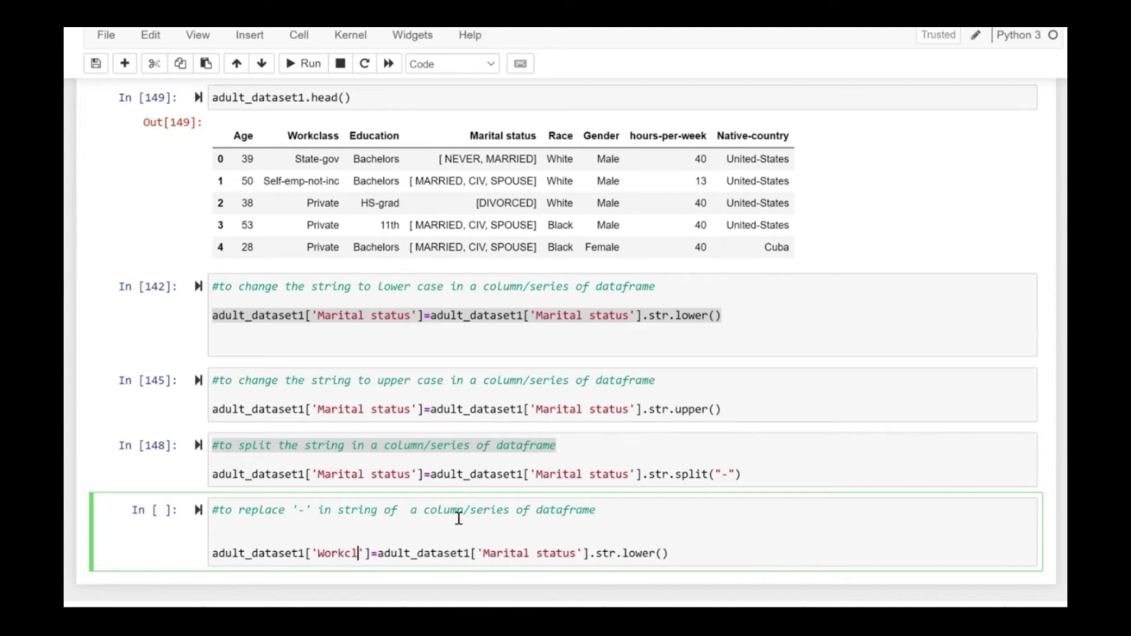
pyautogui.write('ass')
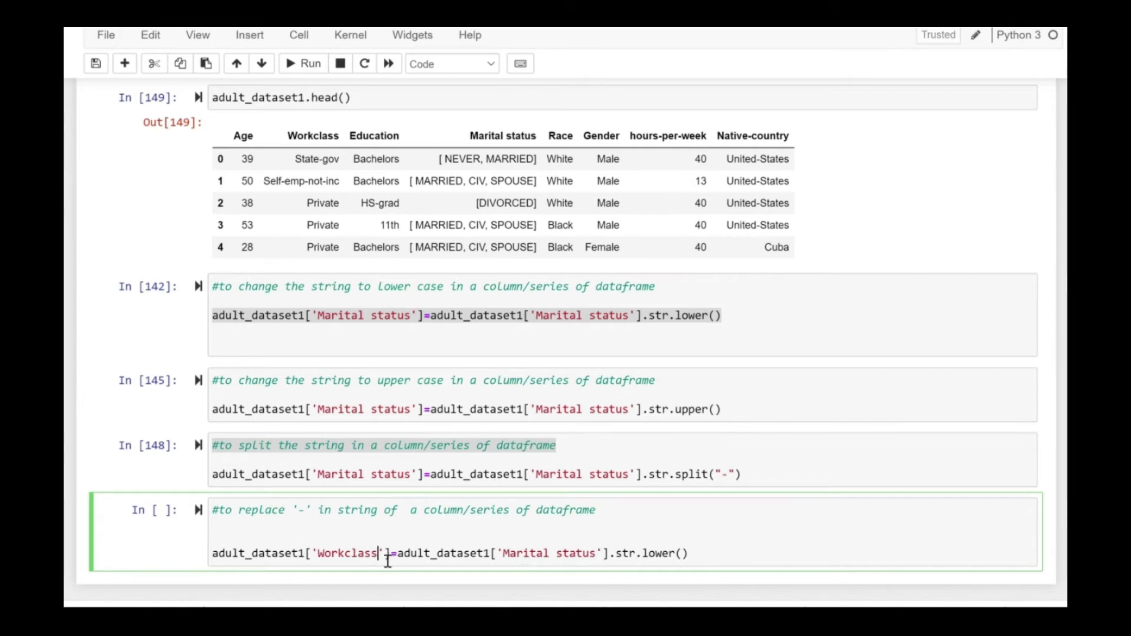
pyautogui.doubleClick(347, 554)
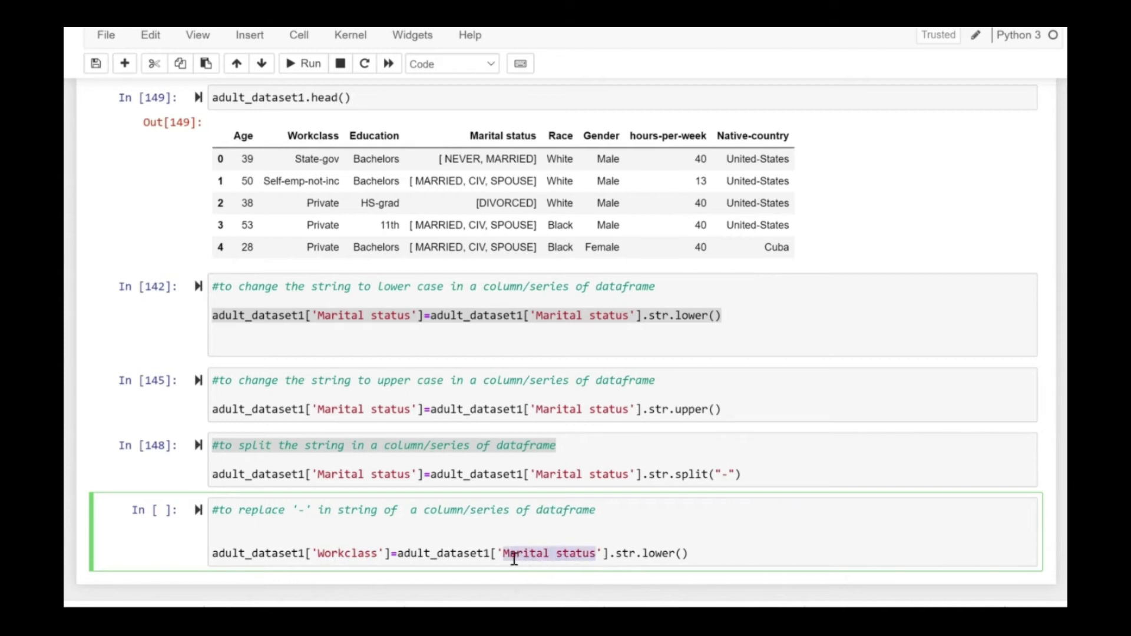
pyautogui.write('Workclass')
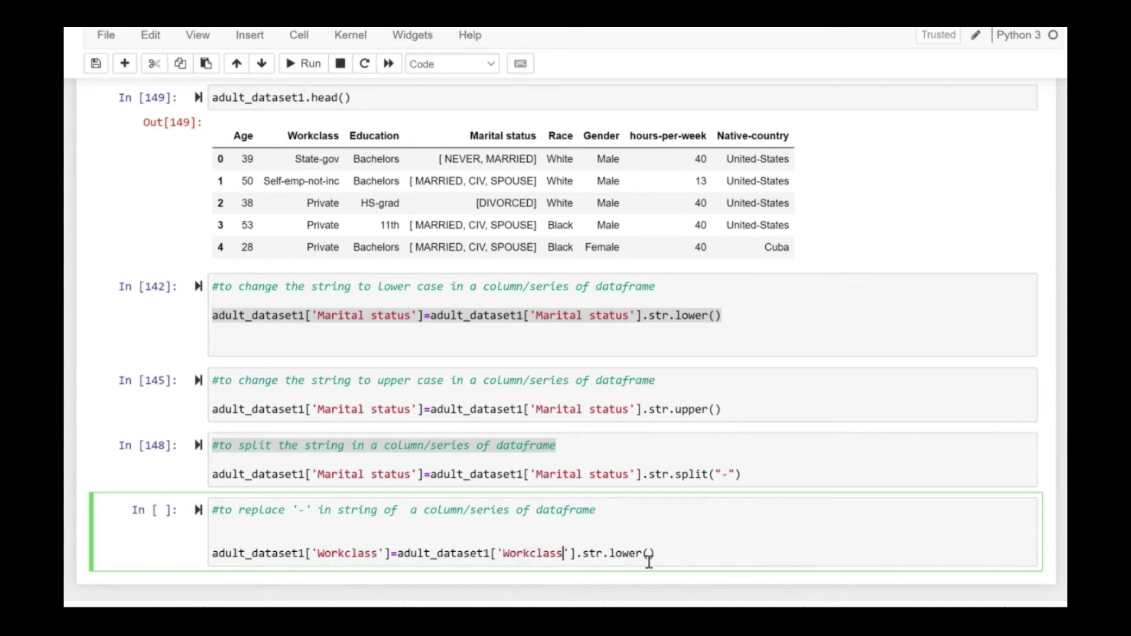
pyautogui.press('BackSpace')
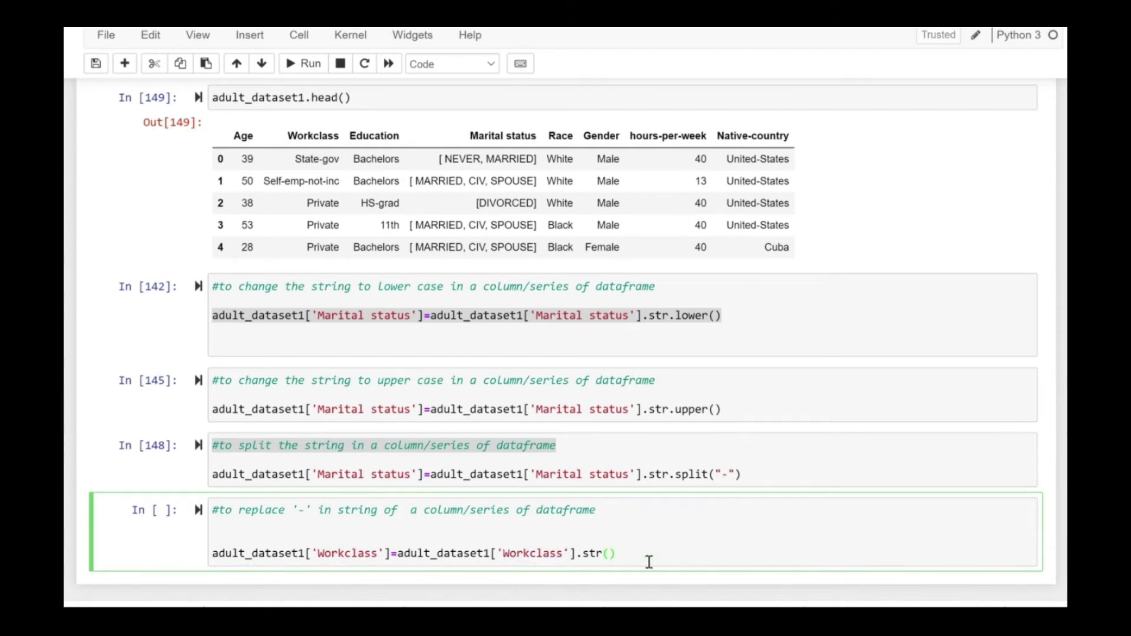
pyautogui.write('replace')
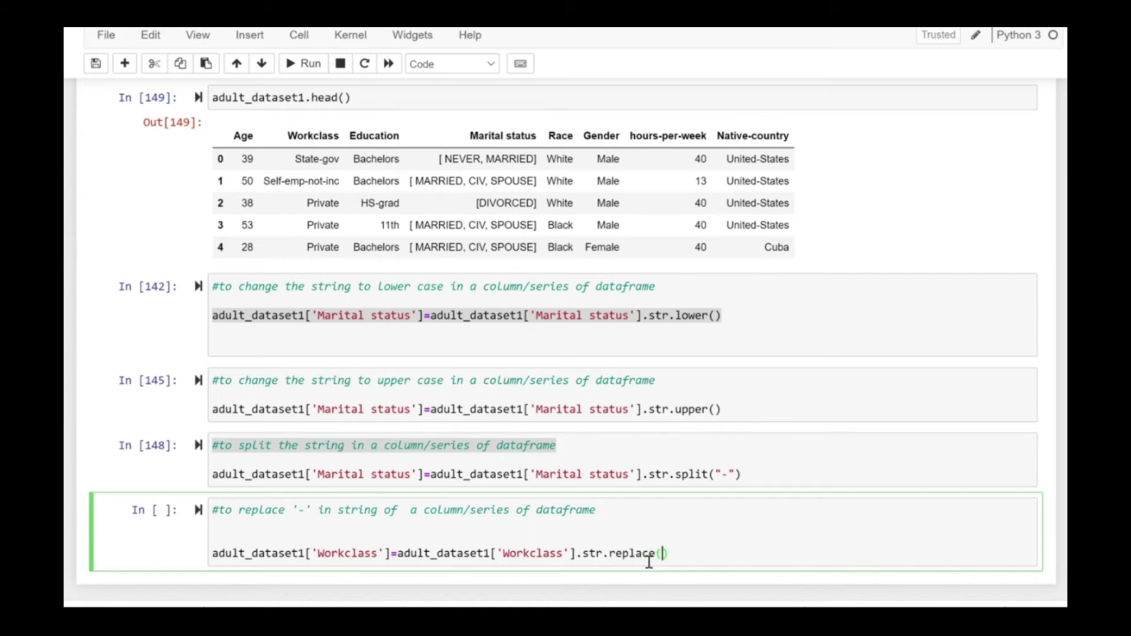
pyautogui.write("''")
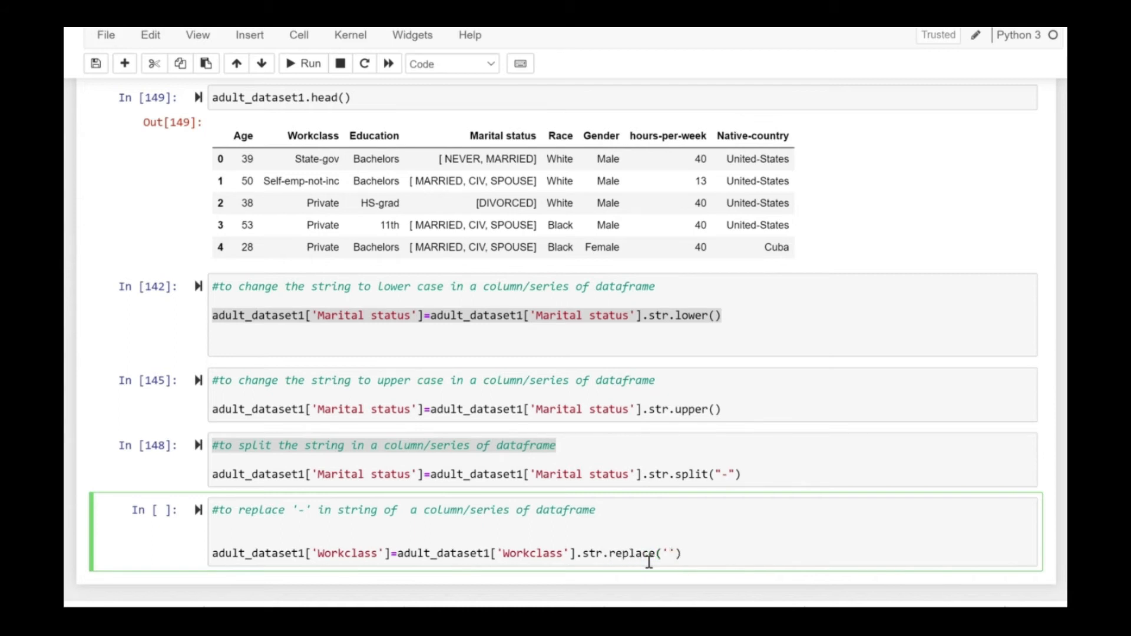
pyautogui.write('-')
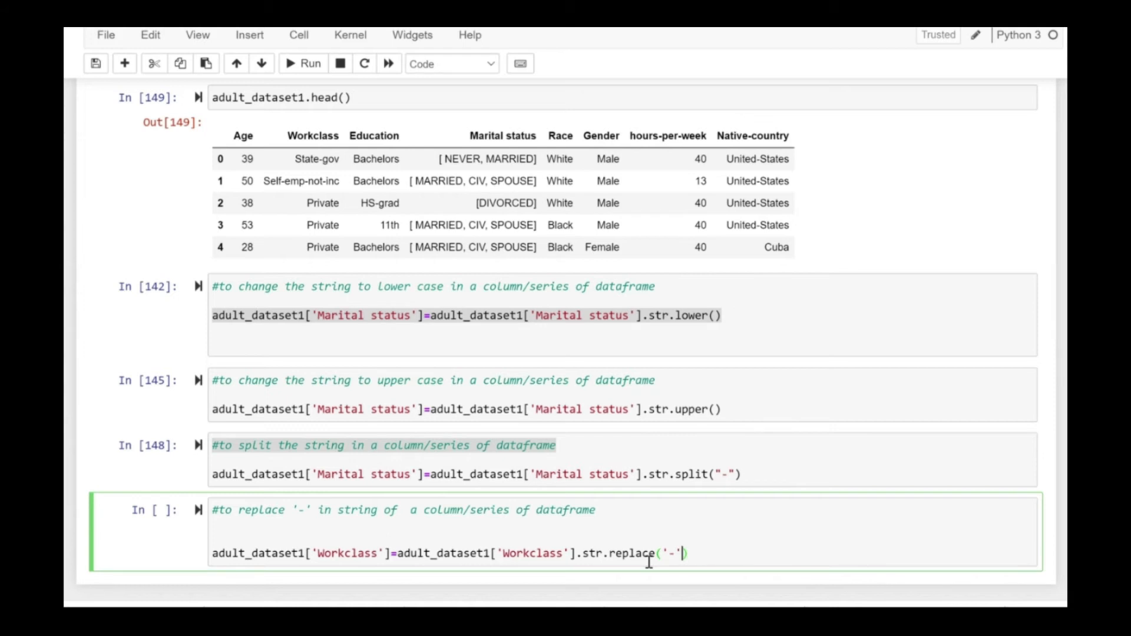
pyautogui.write(",'")
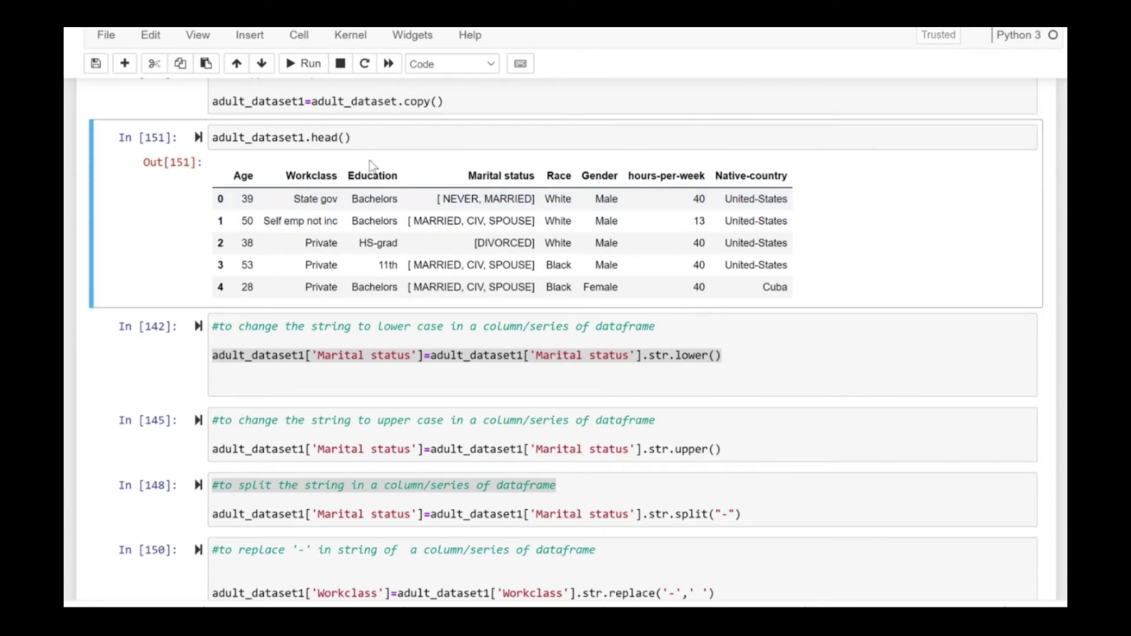
# Change the preview to adult_dataset1.head(10) and run it to show ten rows
pyautogui.click(343, 137)
pyautogui.write('10')
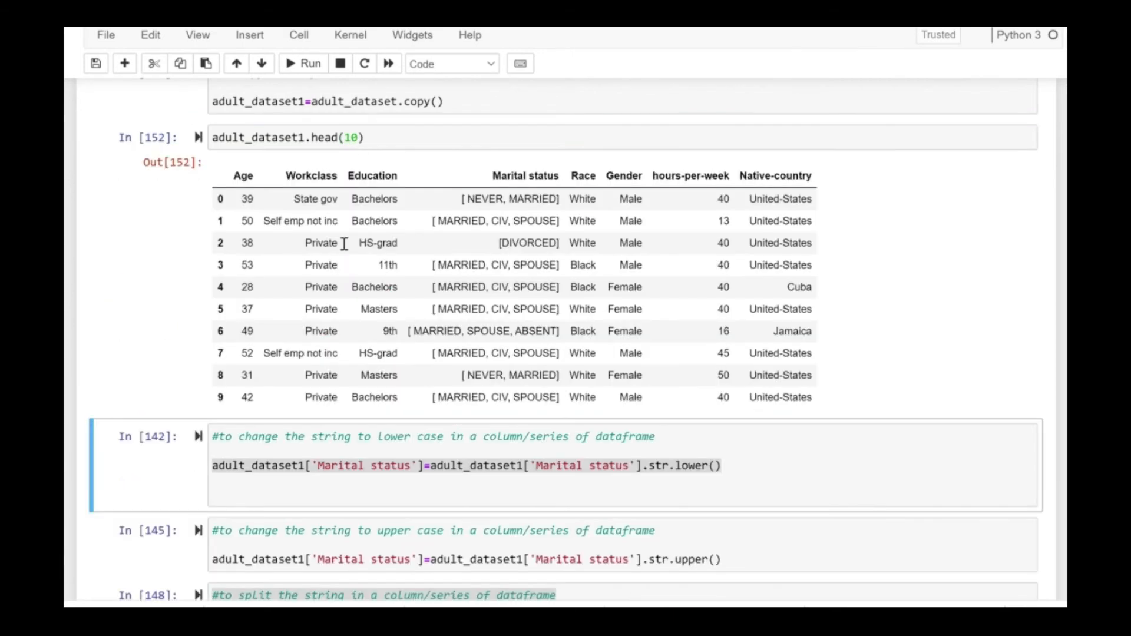
pyautogui.scroll(-3)
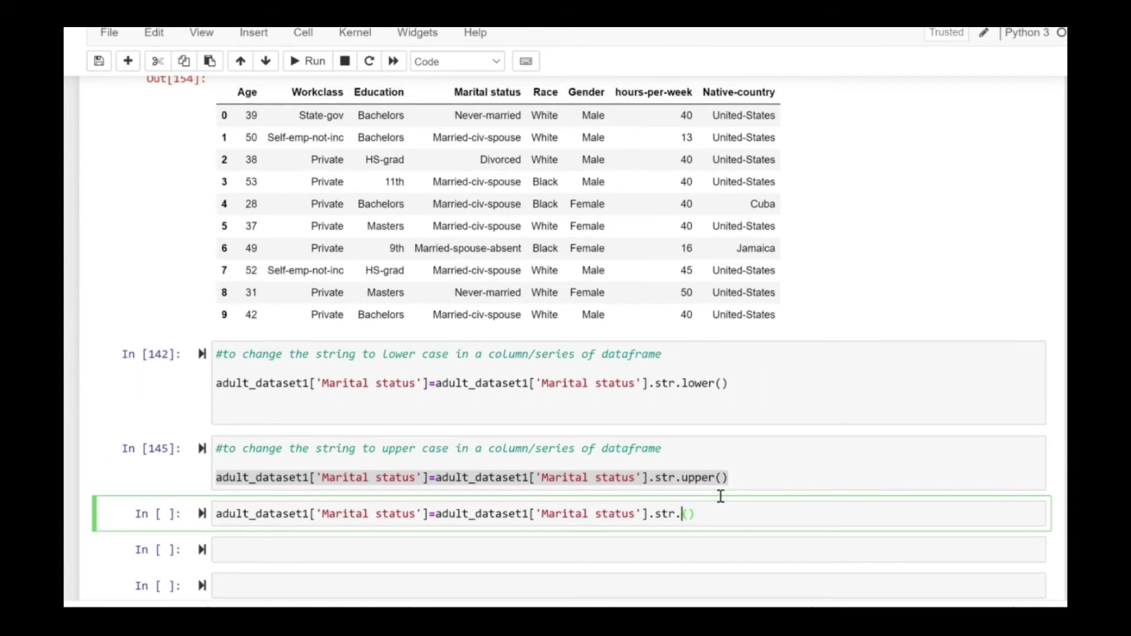
# Run a .str.title() cell on Marital status and rerun the head(10) preview
pyautogui.write('title')
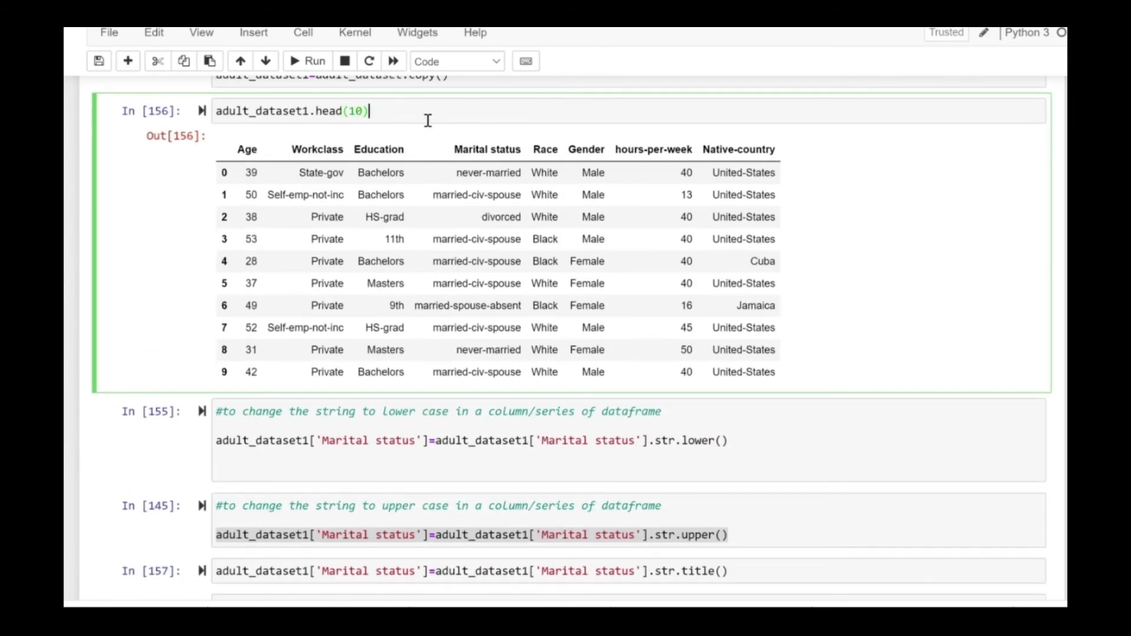
pyautogui.click(306, 60)
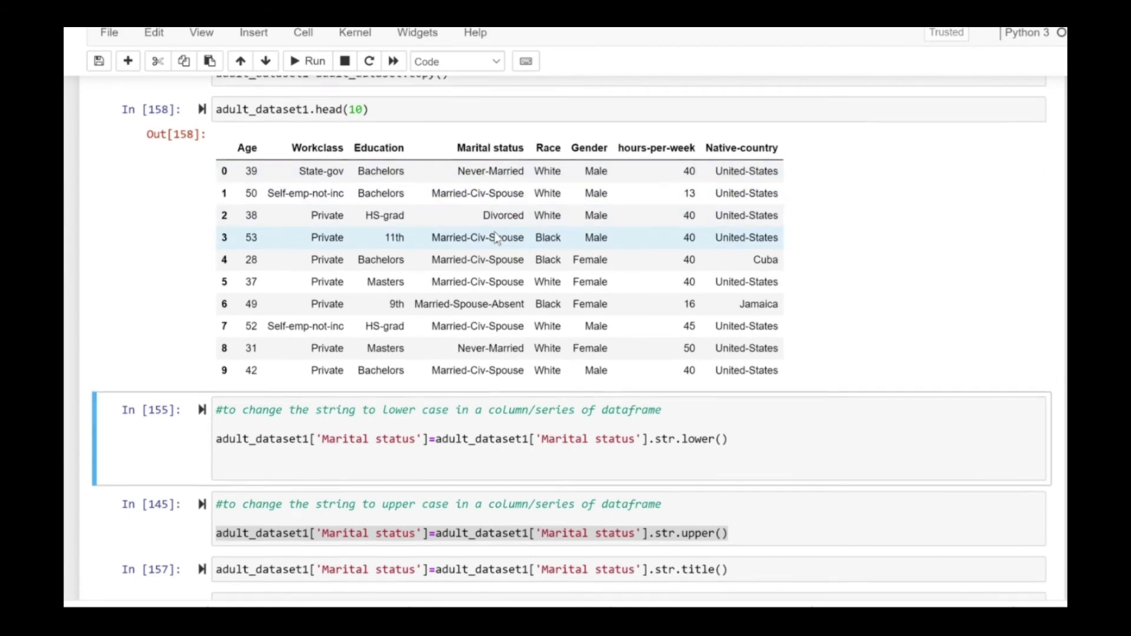
pyautogui.scroll(-3)
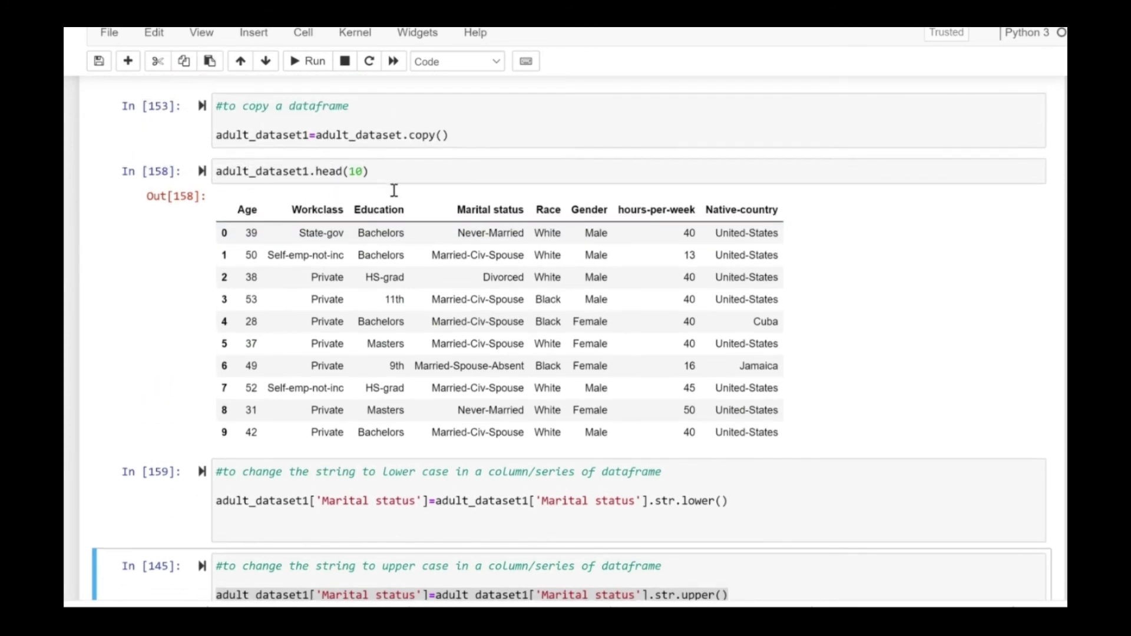
# Run the .str.swapcase() cell, rerun head(10), and paste the swapcase line into the empty cell below
pyautogui.scroll(-3)
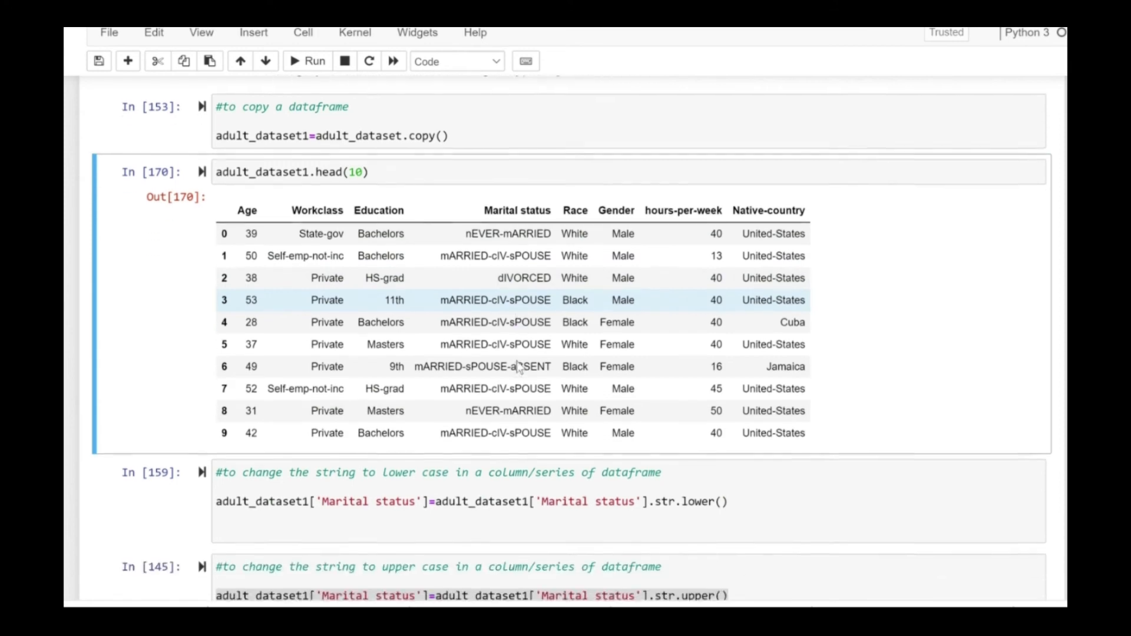
pyautogui.scroll(-3)
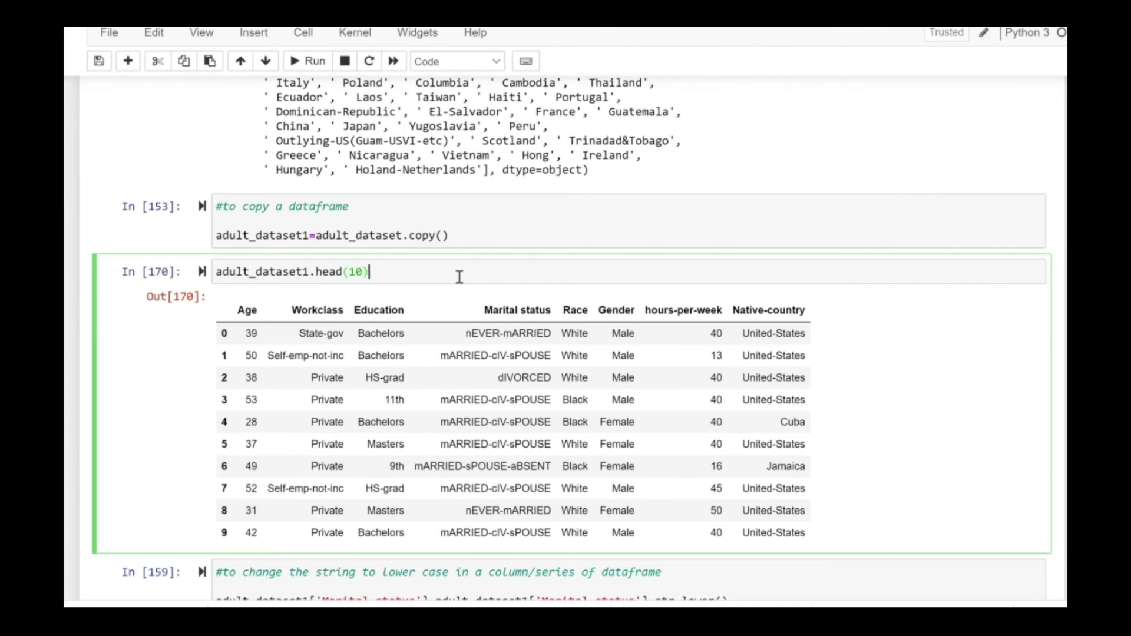
pyautogui.scroll(-3)
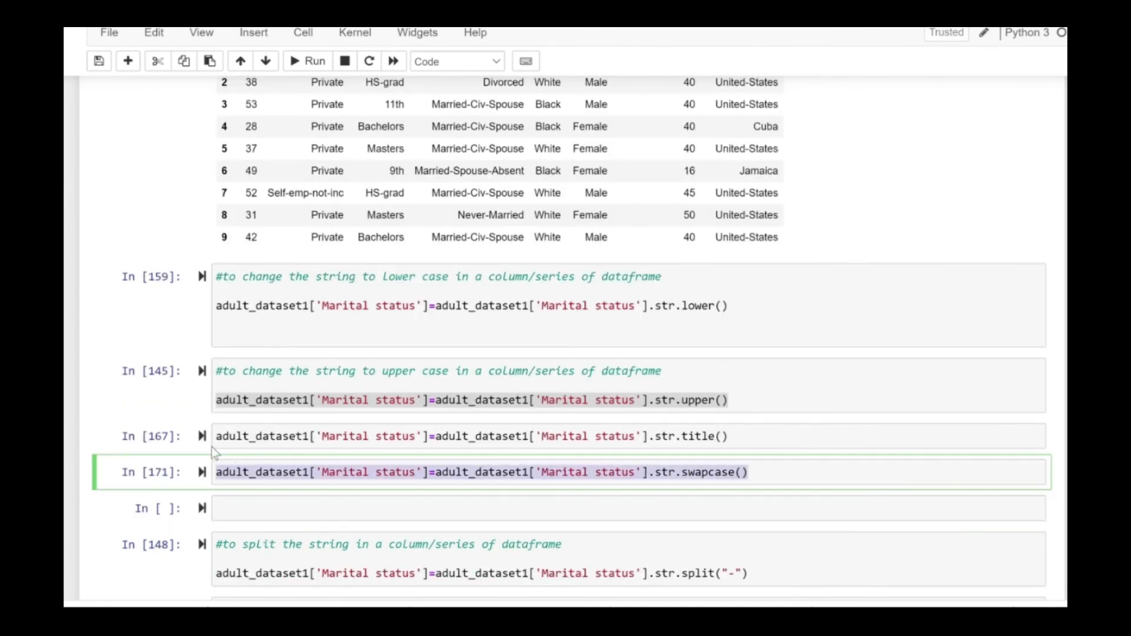
pyautogui.click(326, 507)
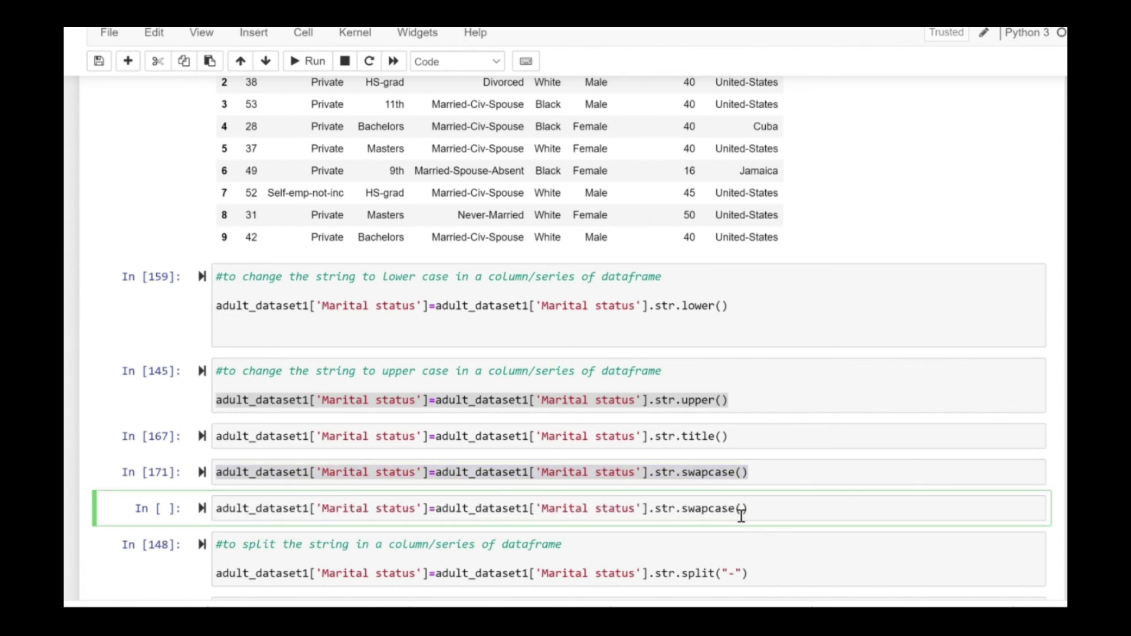
pyautogui.press('Backspace')
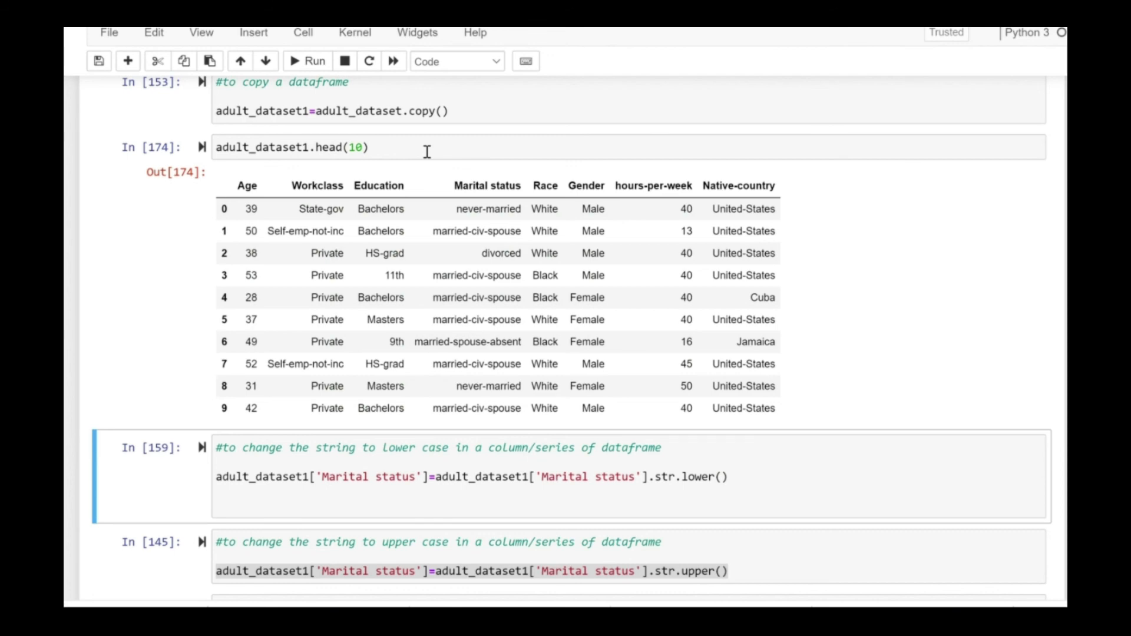
# Run the .str.casefold() version with head(10), then cut the casefold cell from the notebook
pyautogui.scroll(-3)
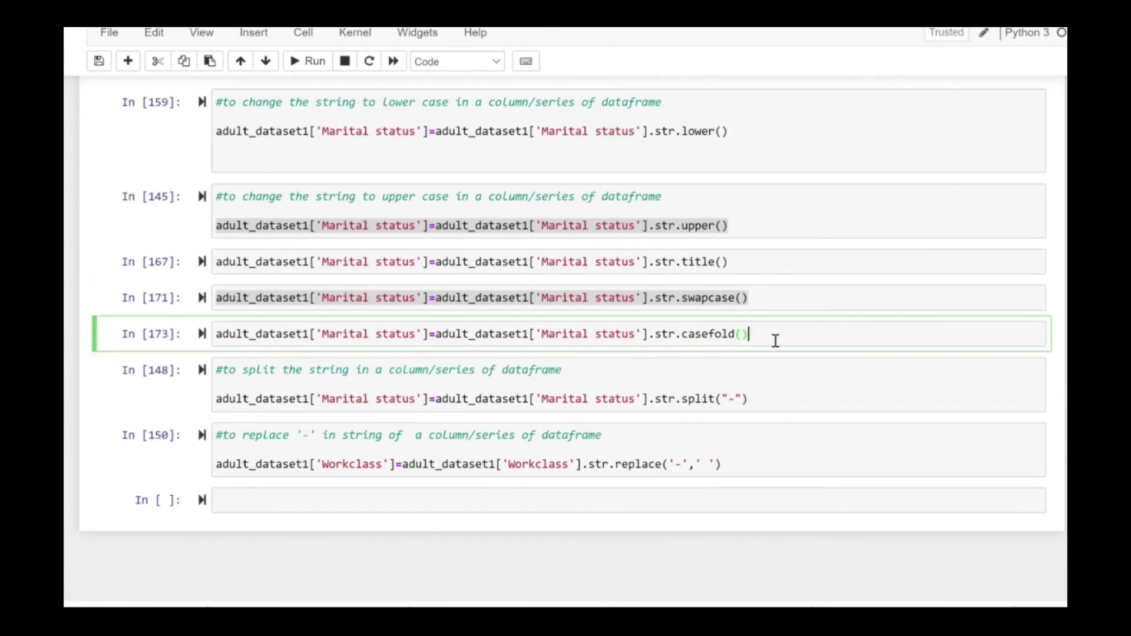
pyautogui.click(156, 60)
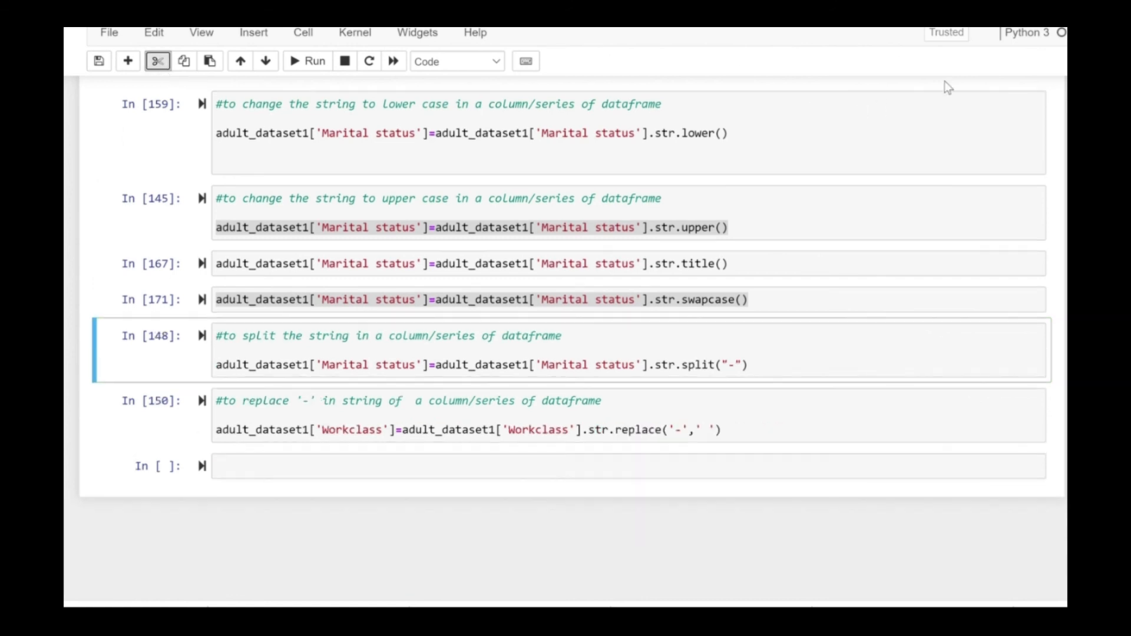